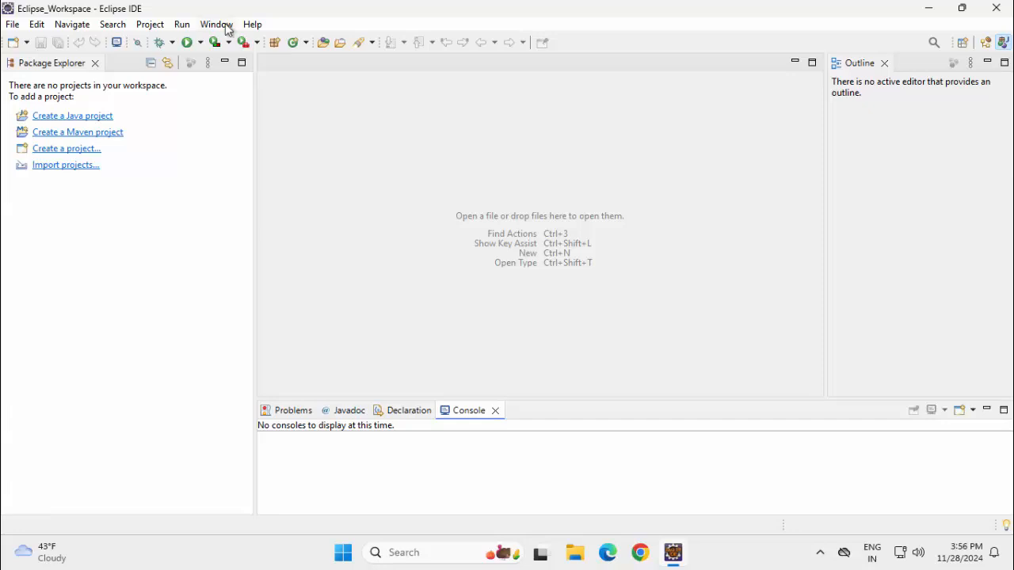
Step: Open Preferences at Java > Installed JREs, listing jdk-17 and the default jre
{"action": "left_click", "coordinate": [216, 24]}
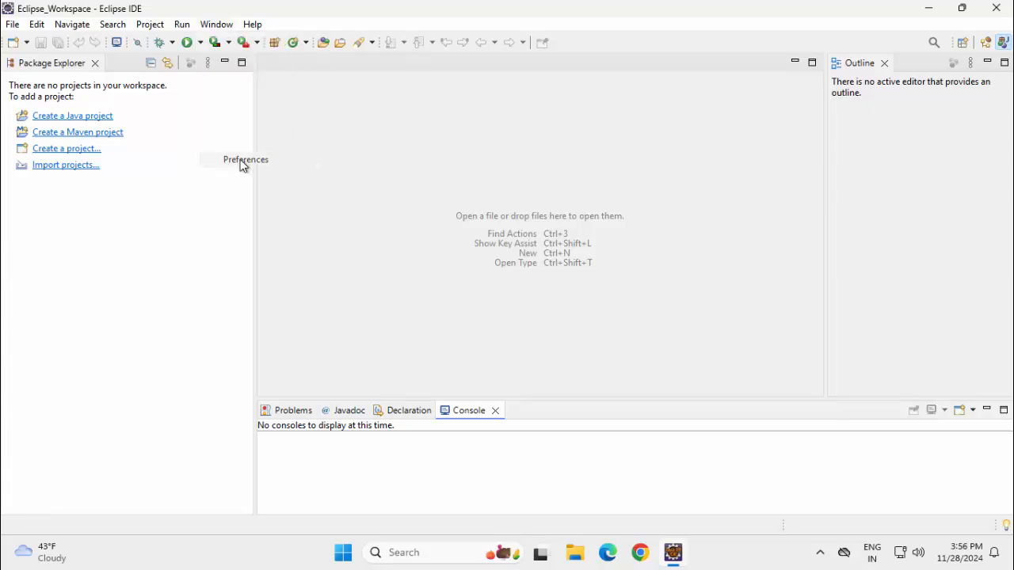
{"action": "left_click", "coordinate": [245, 159]}
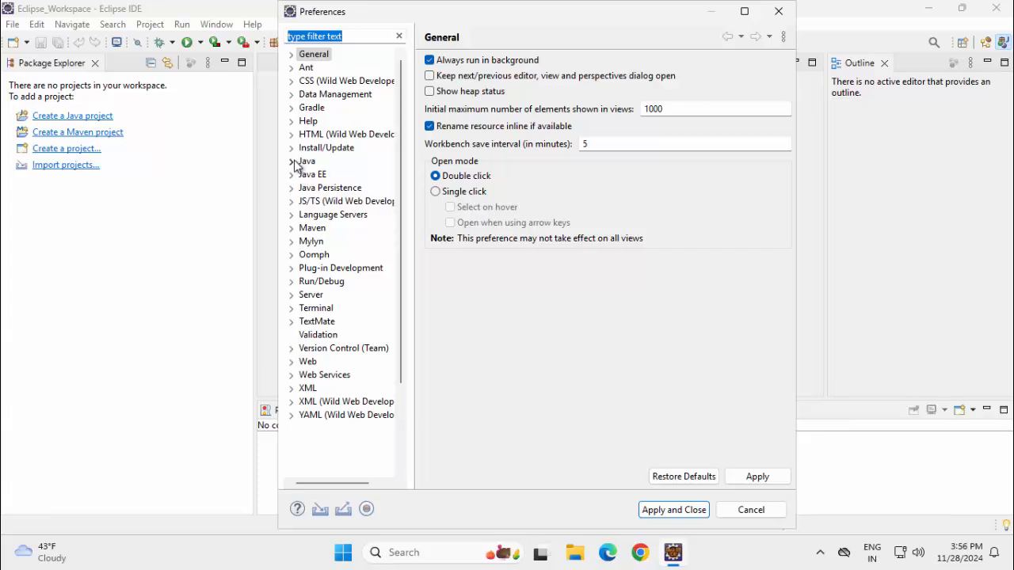
{"action": "left_click", "coordinate": [292, 161]}
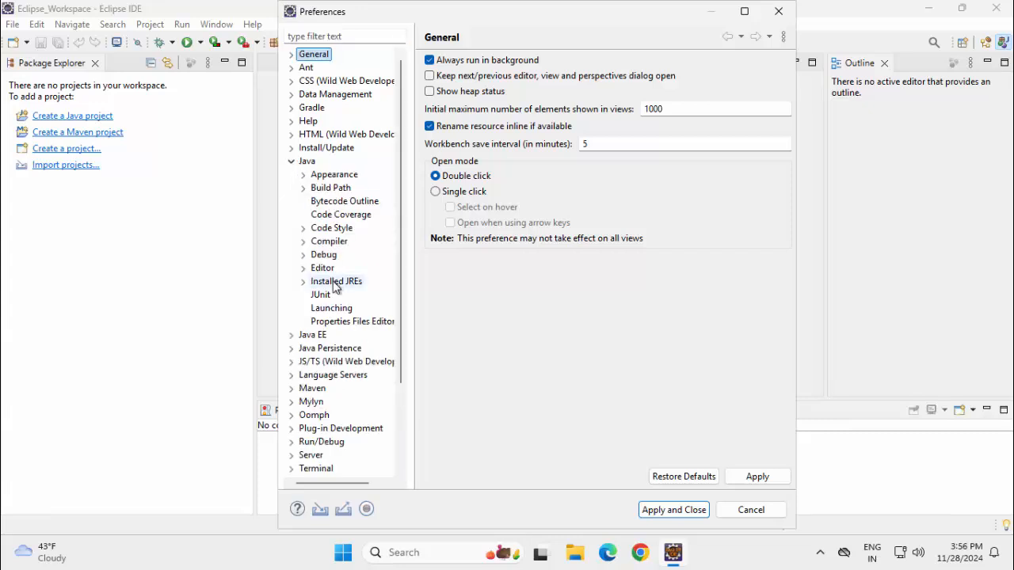
{"action": "left_click", "coordinate": [336, 282]}
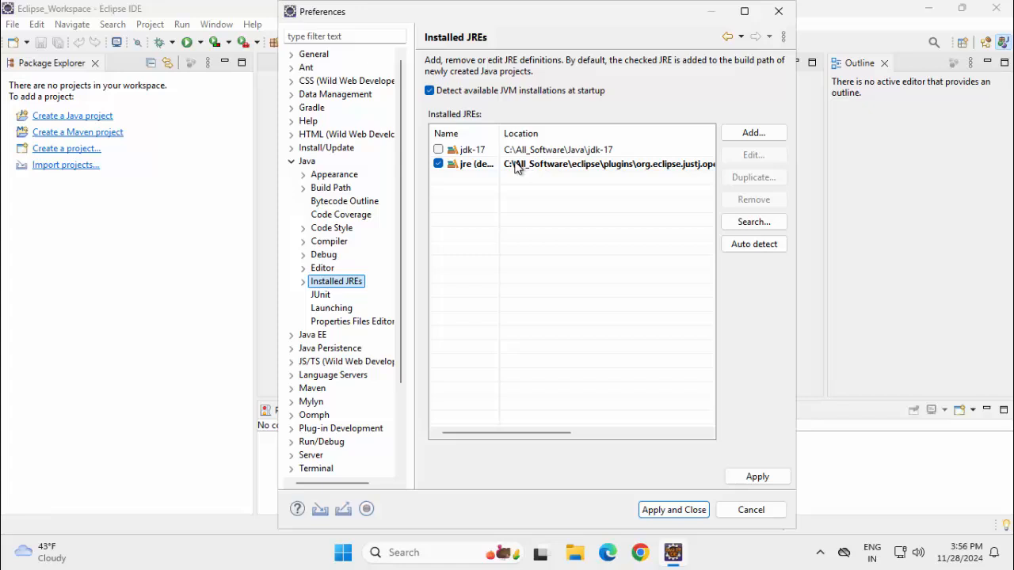
{"action": "mouse_move", "coordinate": [515, 164]}
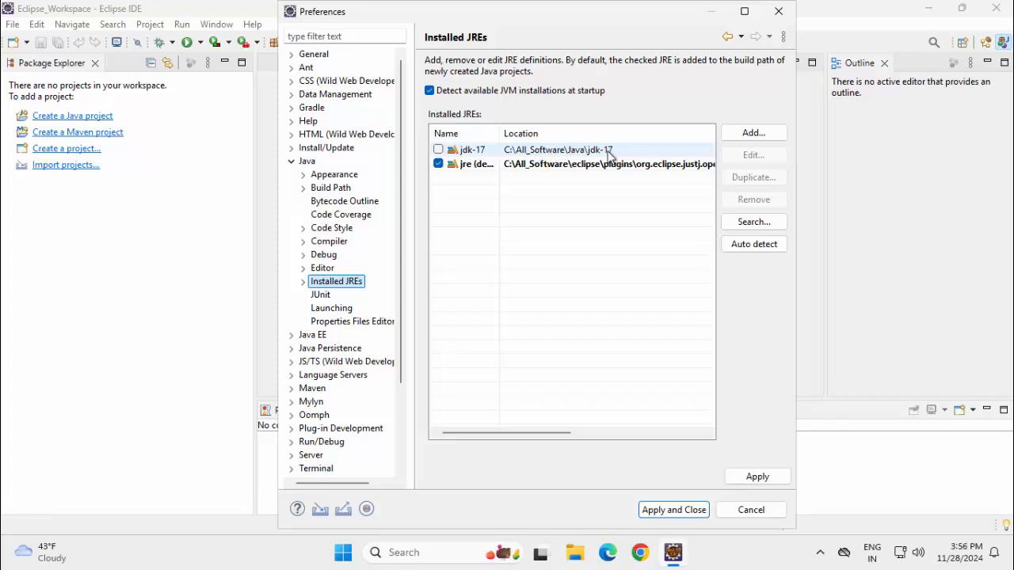
Step: Close Preferences and create Java project 'project1' on the JavaSE-21 execution environment
{"action": "left_click", "coordinate": [673, 510]}
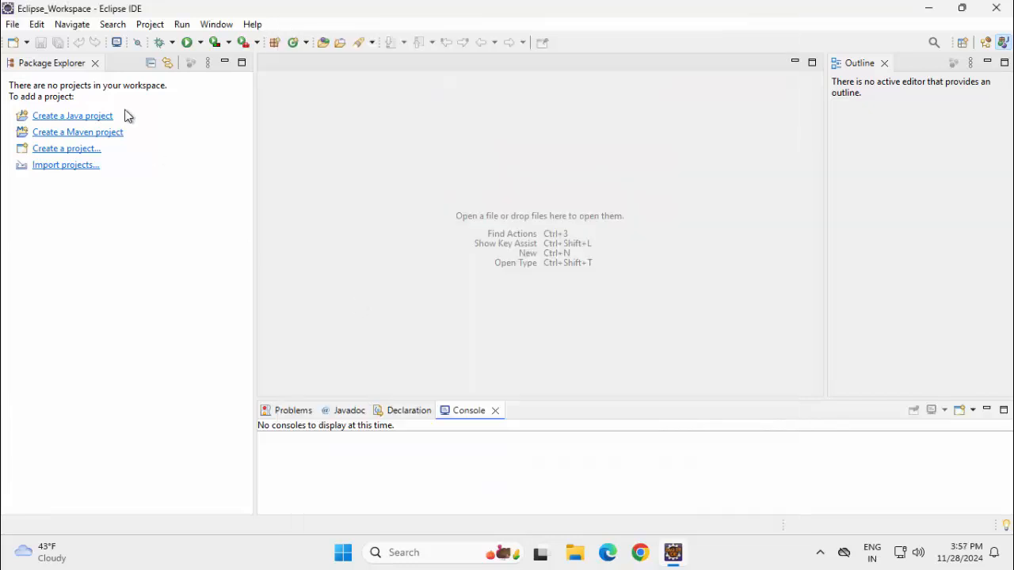
{"action": "left_click", "coordinate": [12, 24]}
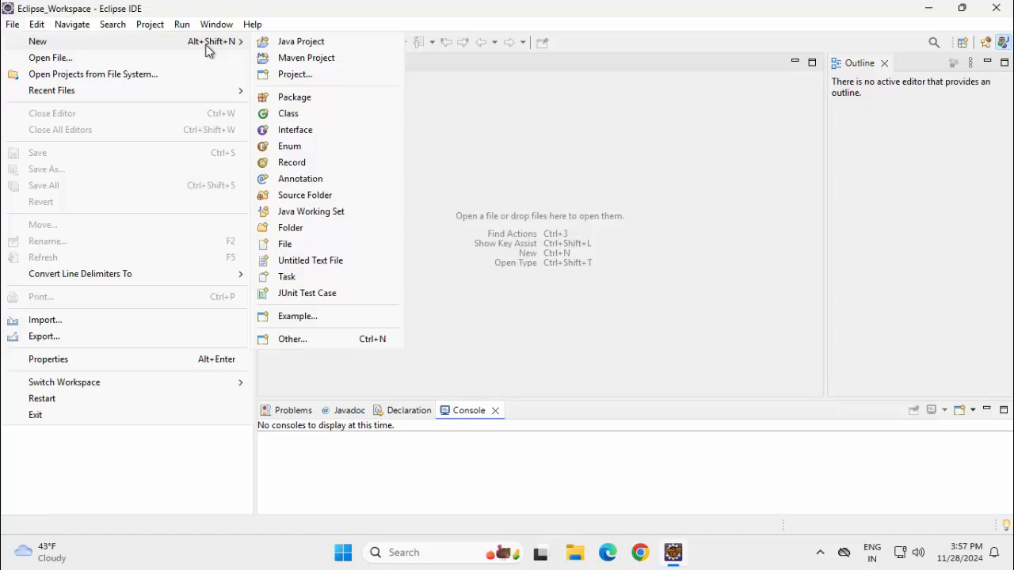
{"action": "left_click", "coordinate": [300, 41]}
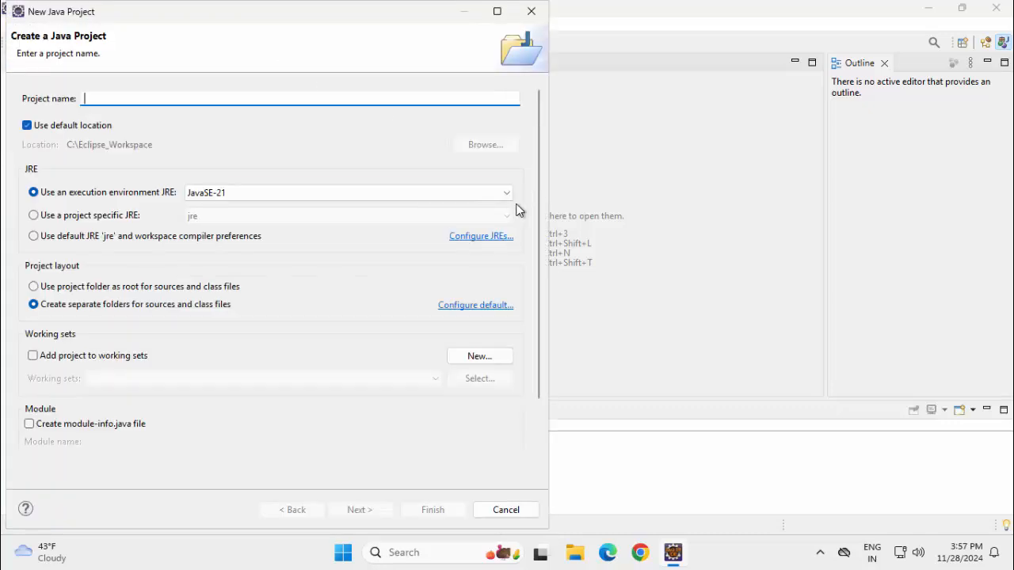
{"action": "type", "text": "p"}
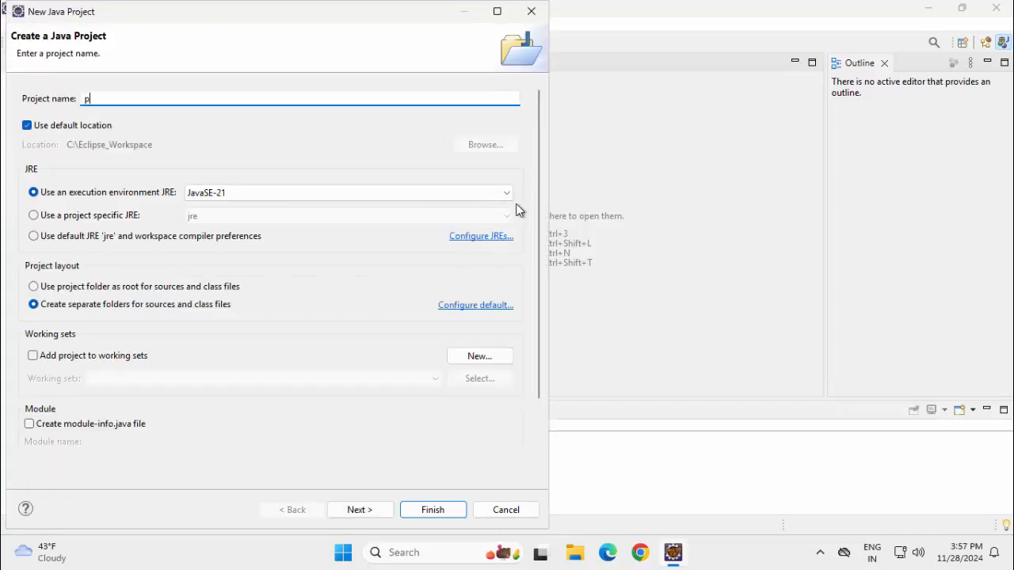
{"action": "type", "text": "roject1"}
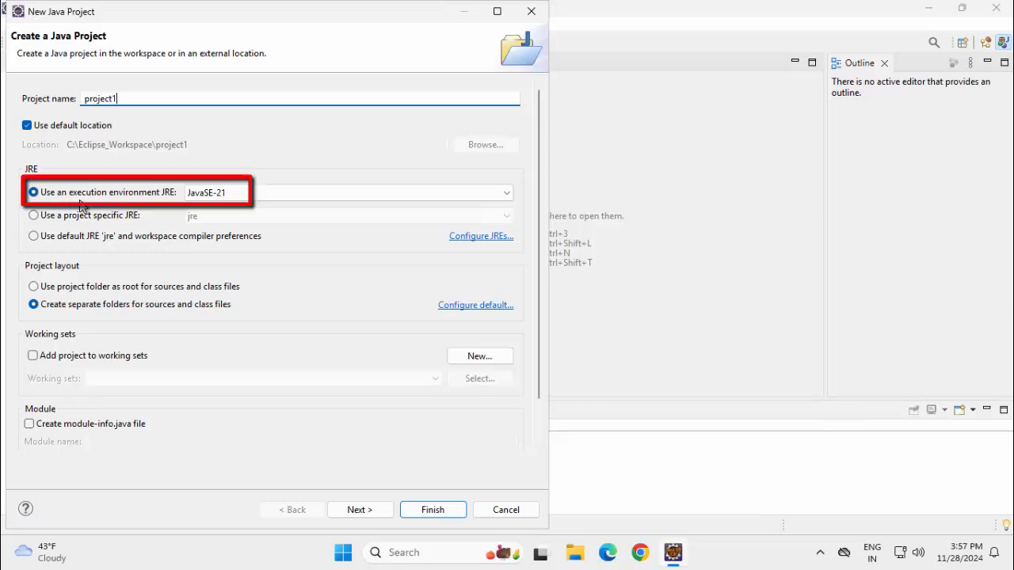
{"action": "mouse_move", "coordinate": [255, 183]}
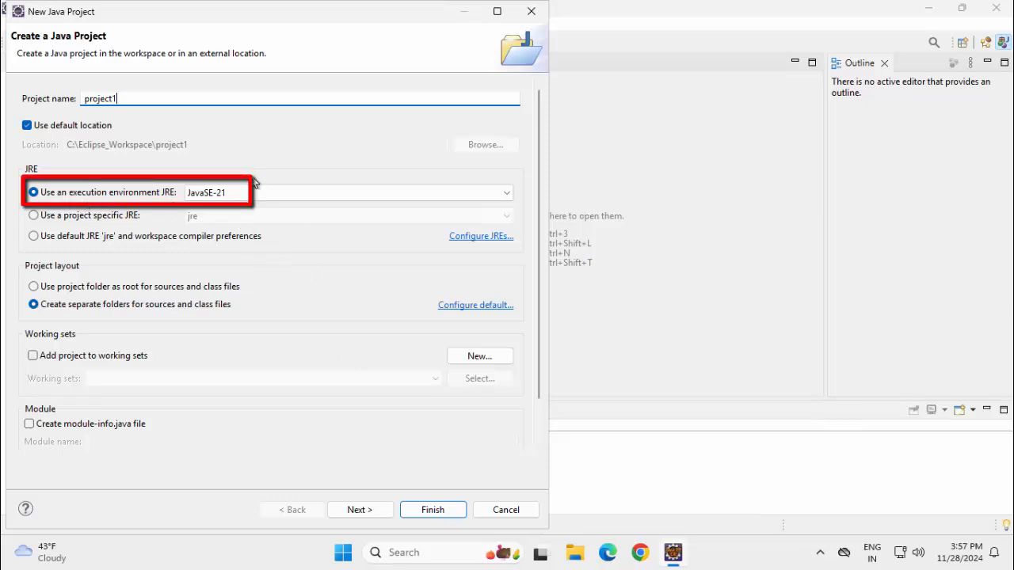
{"action": "mouse_move", "coordinate": [495, 456]}
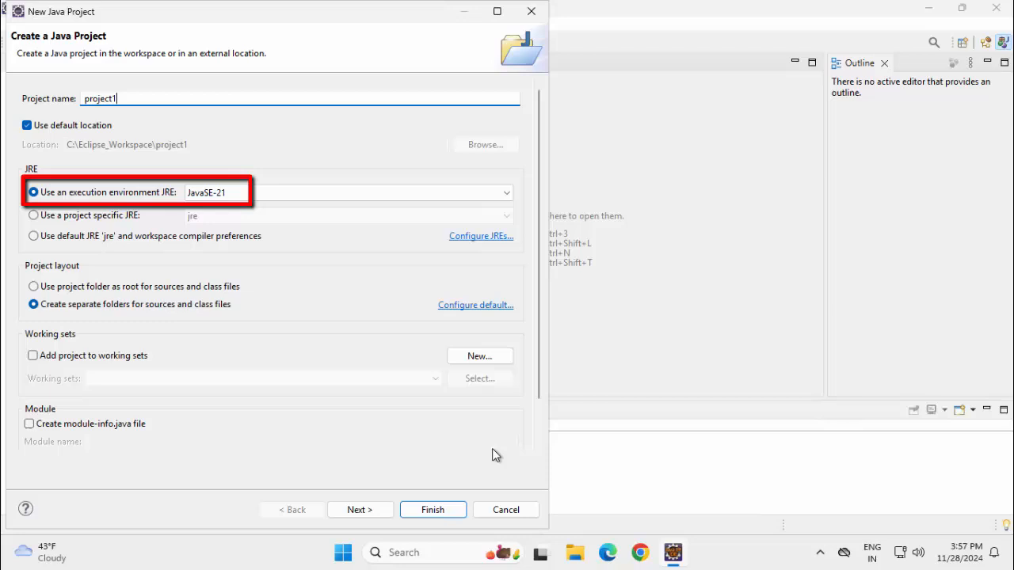
{"action": "left_click", "coordinate": [432, 509]}
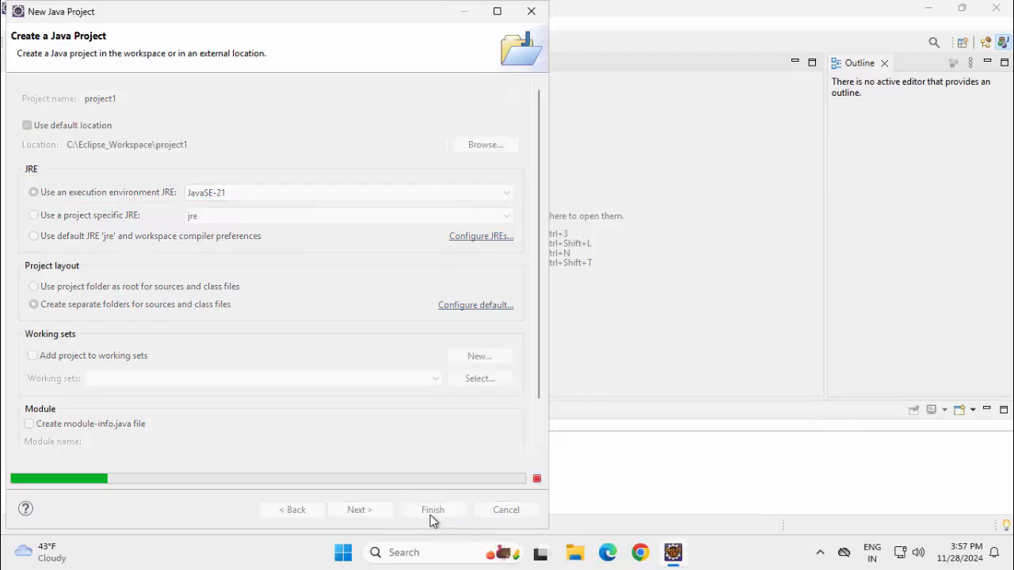
{"action": "left_click", "coordinate": [433, 509]}
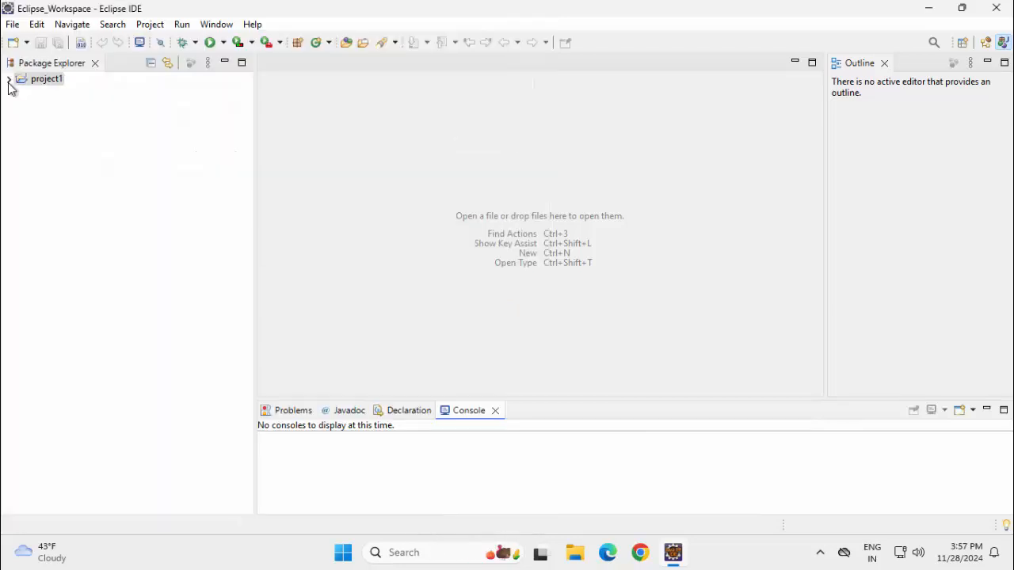
Step: Add a TestJDKVersion class to project1's src folder
{"action": "left_click", "coordinate": [9, 79]}
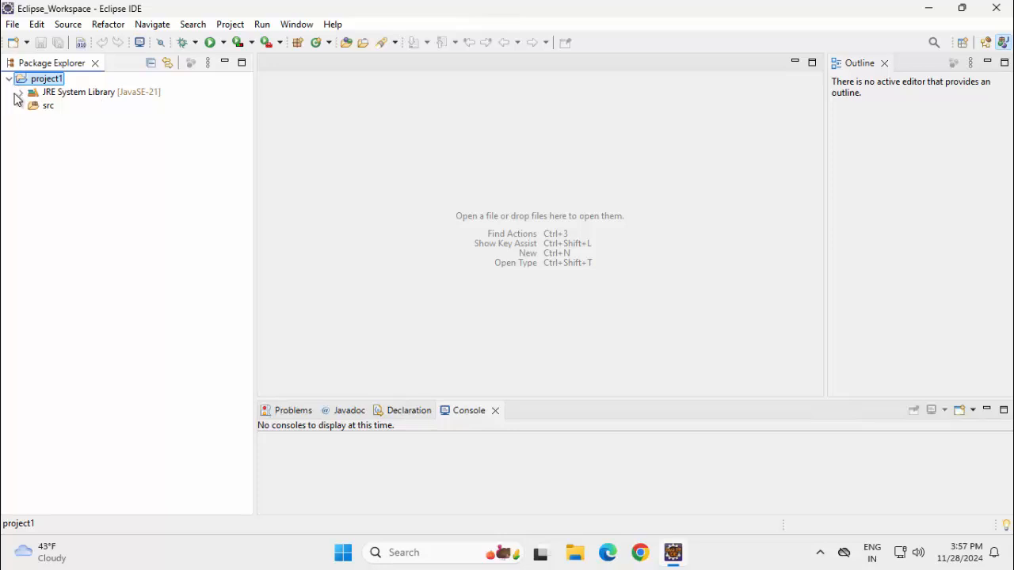
{"action": "mouse_move", "coordinate": [60, 95]}
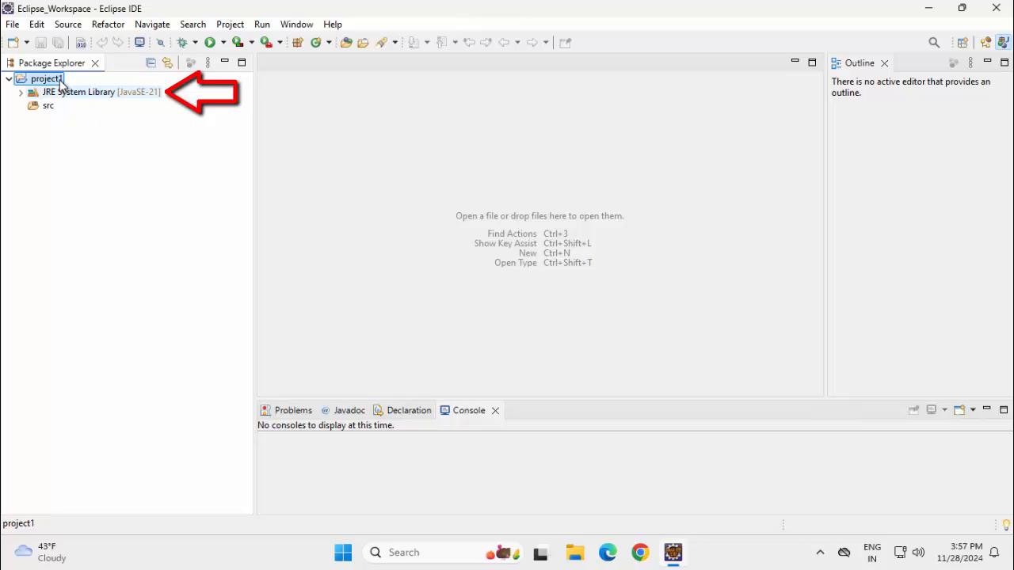
{"action": "left_click", "coordinate": [49, 105]}
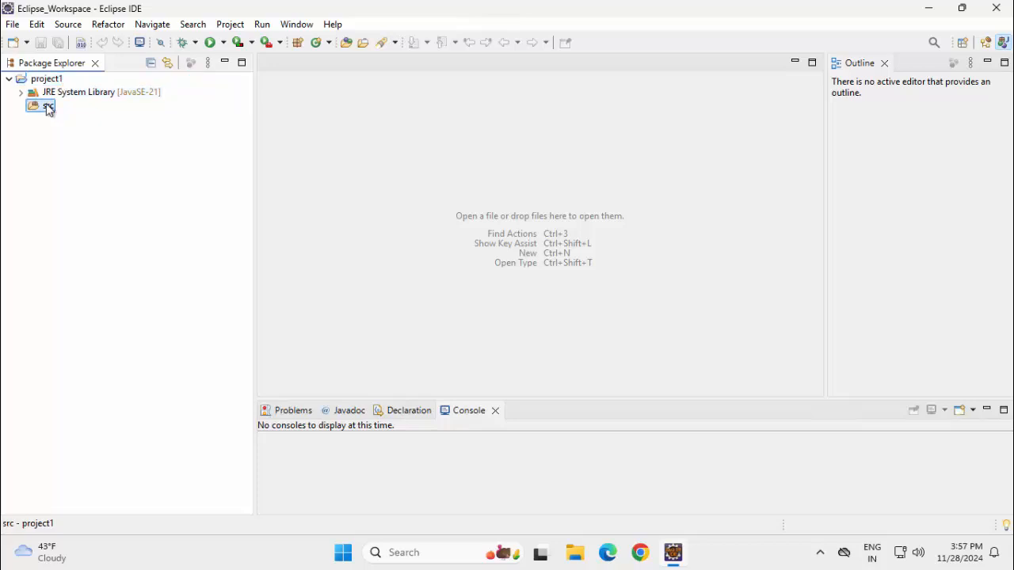
{"action": "right_click", "coordinate": [39, 107]}
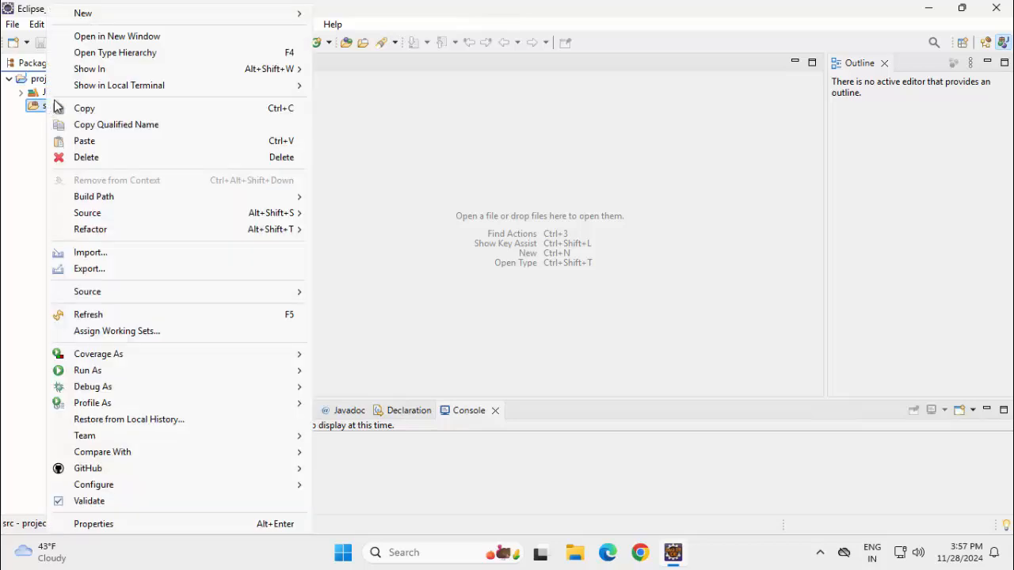
{"action": "left_click", "coordinate": [82, 13]}
{"action": "type", "text": "TestJDK"}
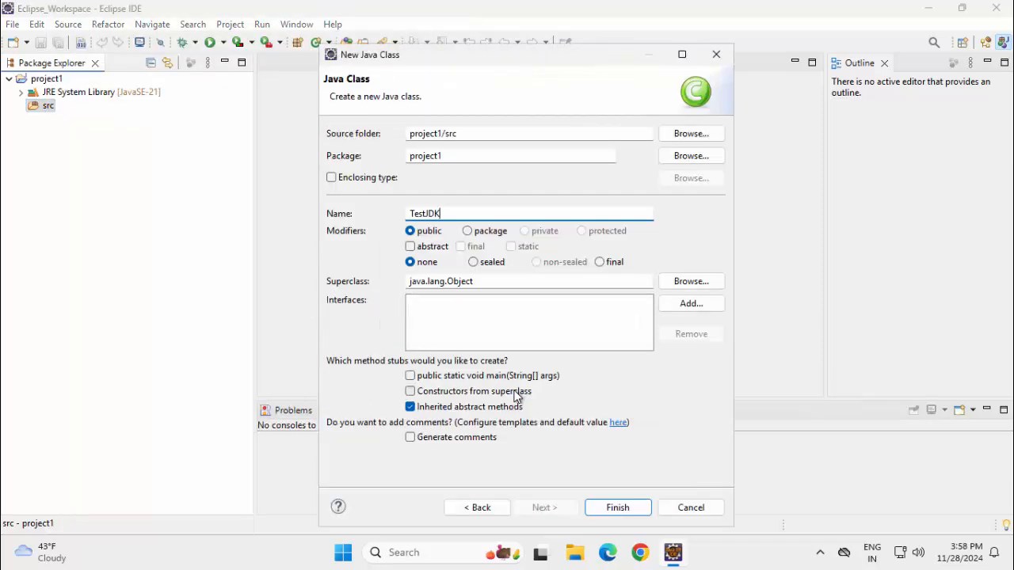
{"action": "type", "text": "Version"}
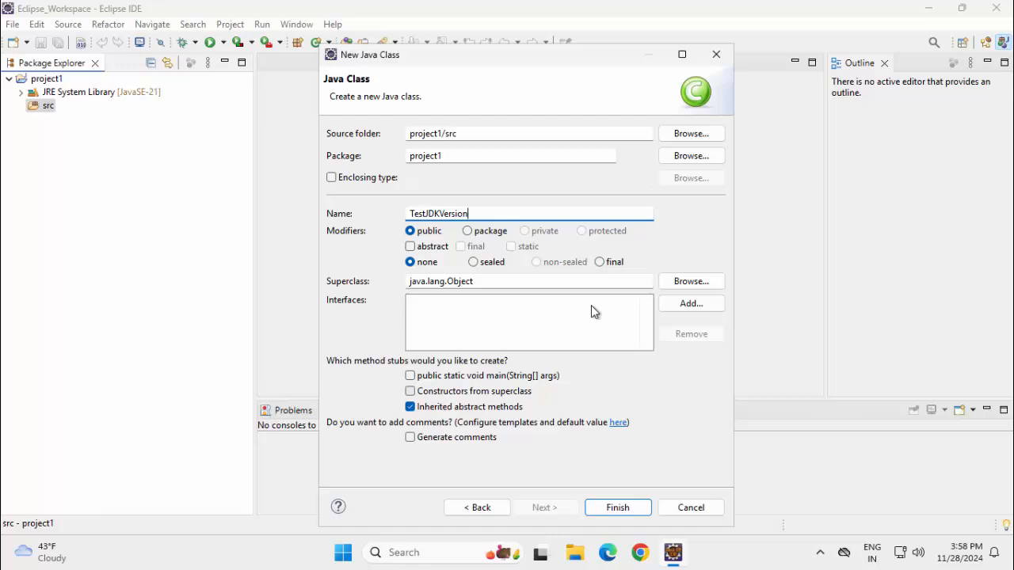
{"action": "left_click", "coordinate": [617, 507]}
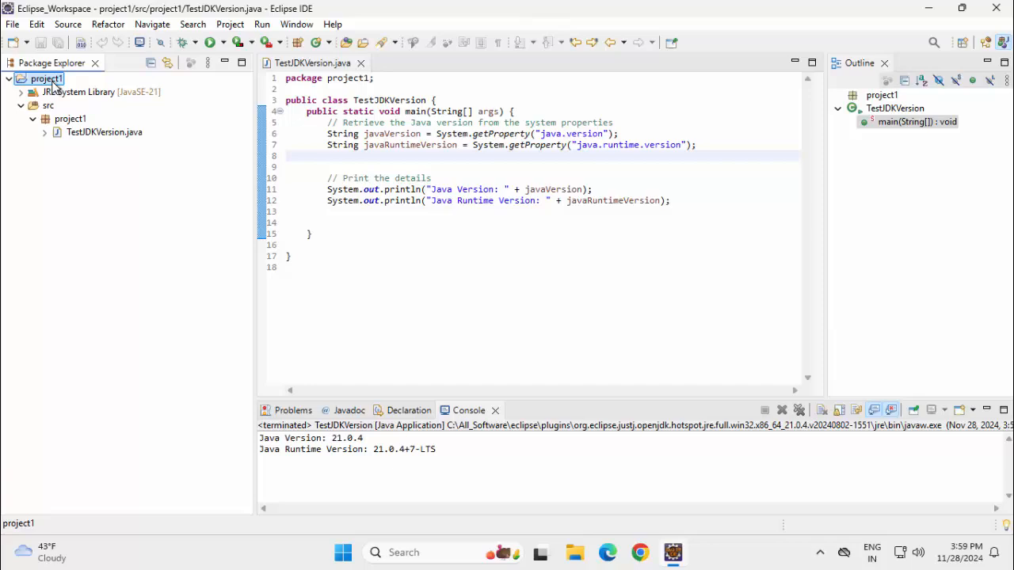
Step: Change project1's JRE System Library to the alternate JRE jdk-17 in Java Build Path
{"action": "right_click", "coordinate": [45, 78]}
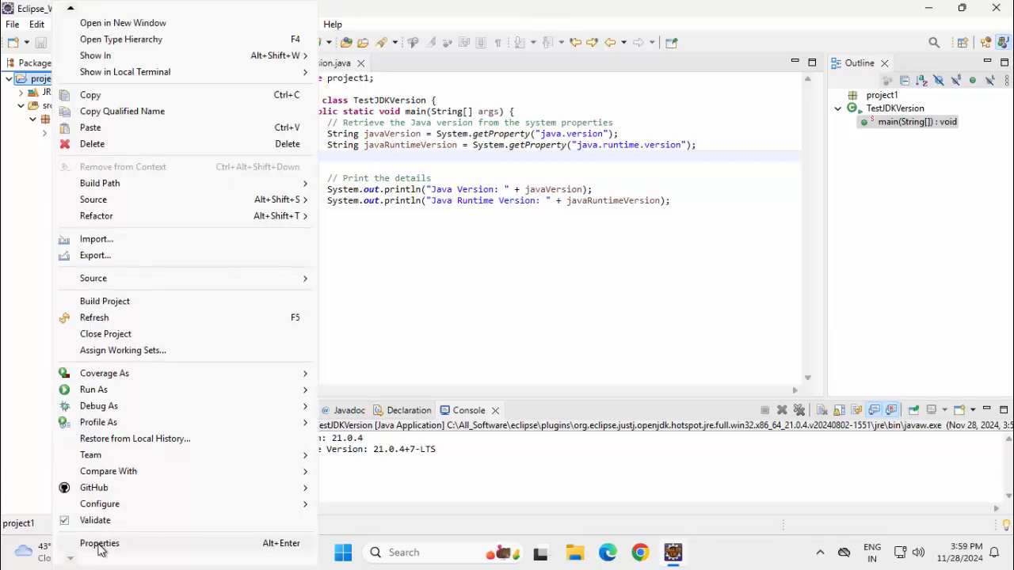
{"action": "left_click", "coordinate": [99, 542]}
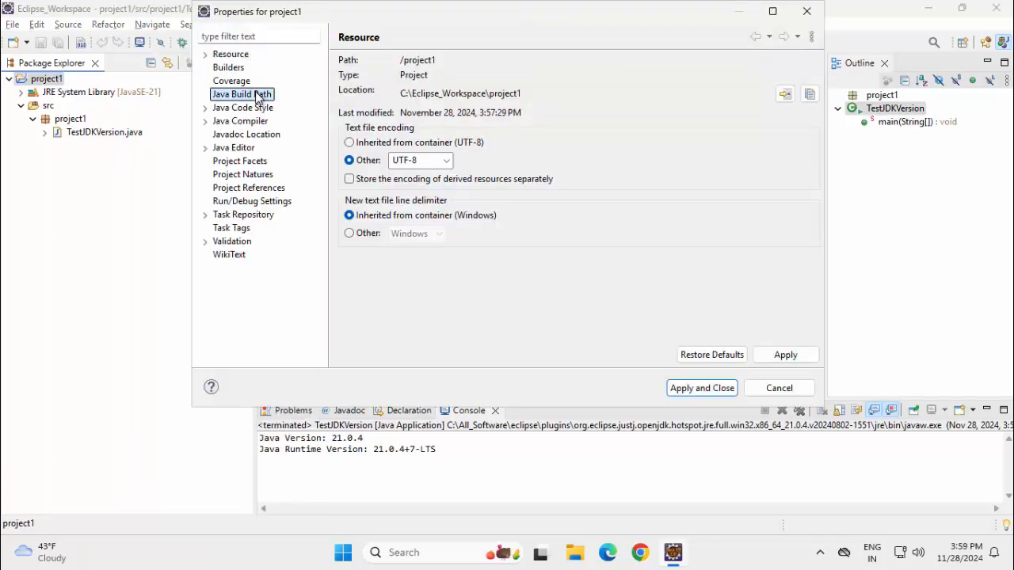
{"action": "left_click", "coordinate": [242, 94]}
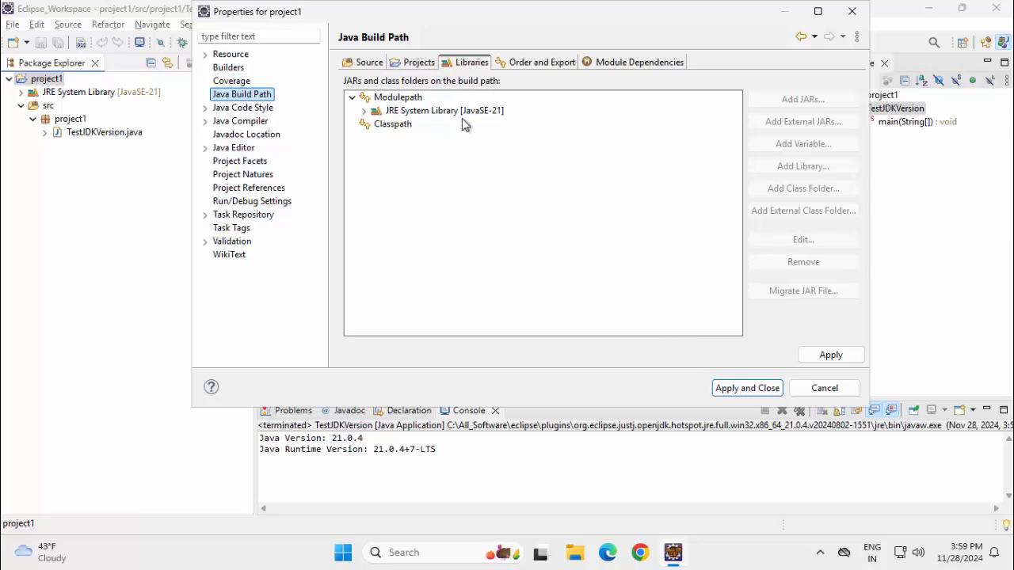
{"action": "left_click", "coordinate": [444, 110]}
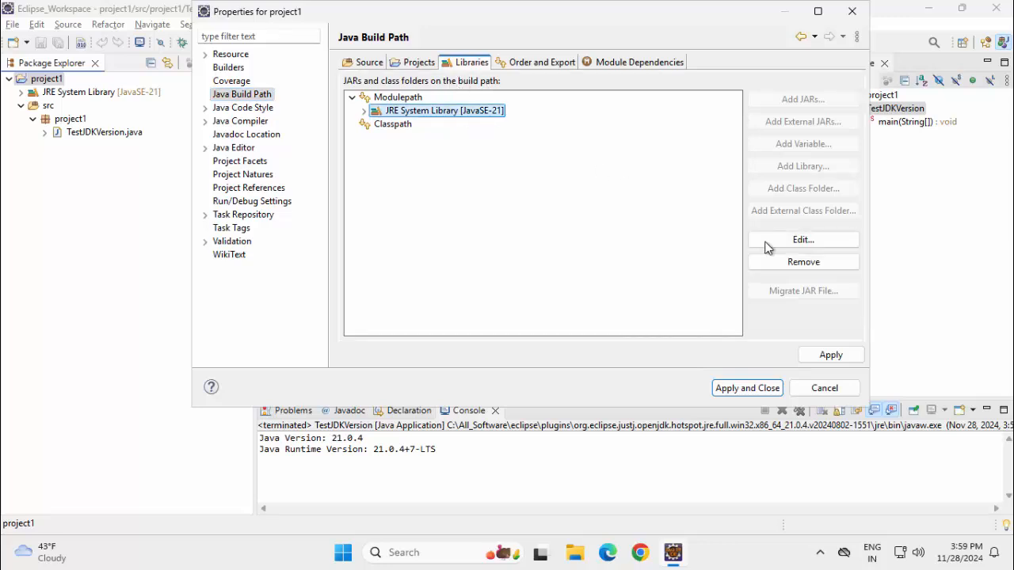
{"action": "left_click", "coordinate": [802, 239]}
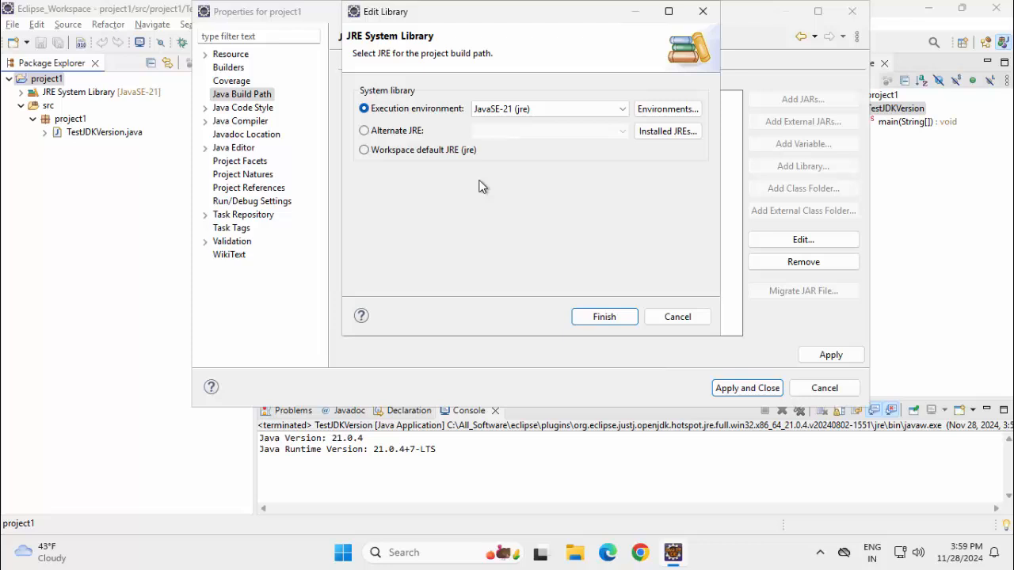
{"action": "left_click", "coordinate": [364, 130]}
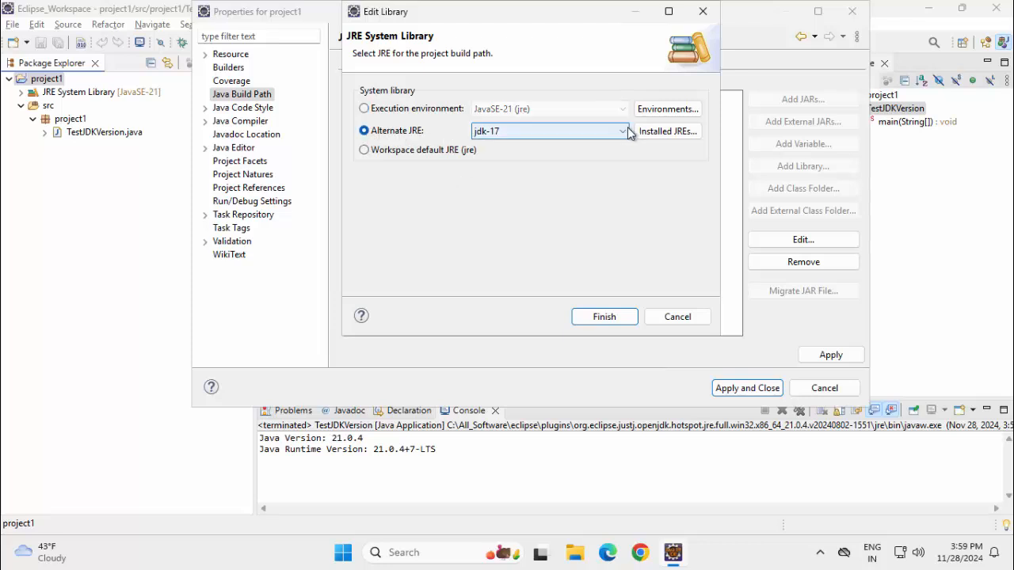
{"action": "left_click", "coordinate": [623, 130]}
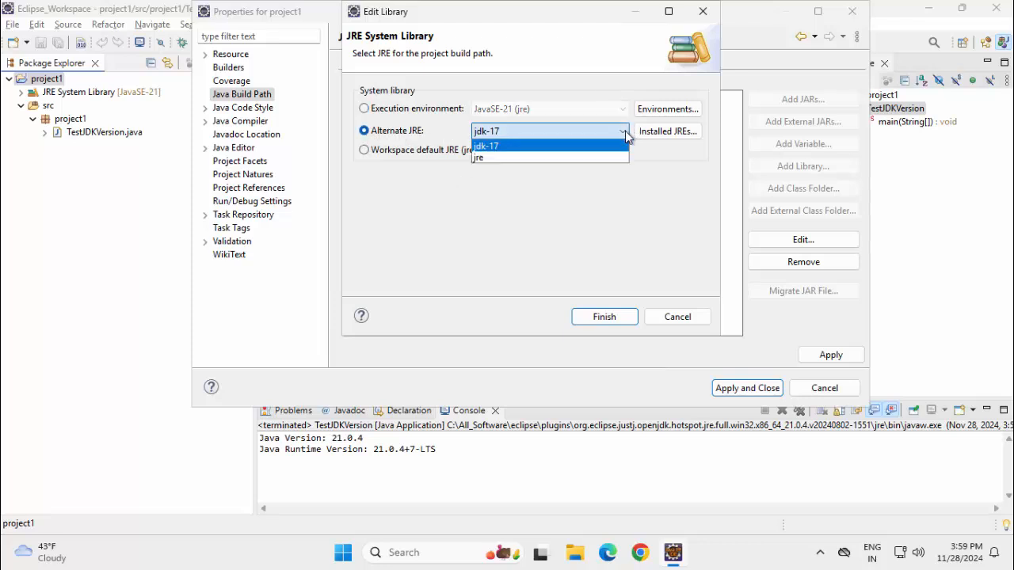
{"action": "left_click", "coordinate": [487, 130]}
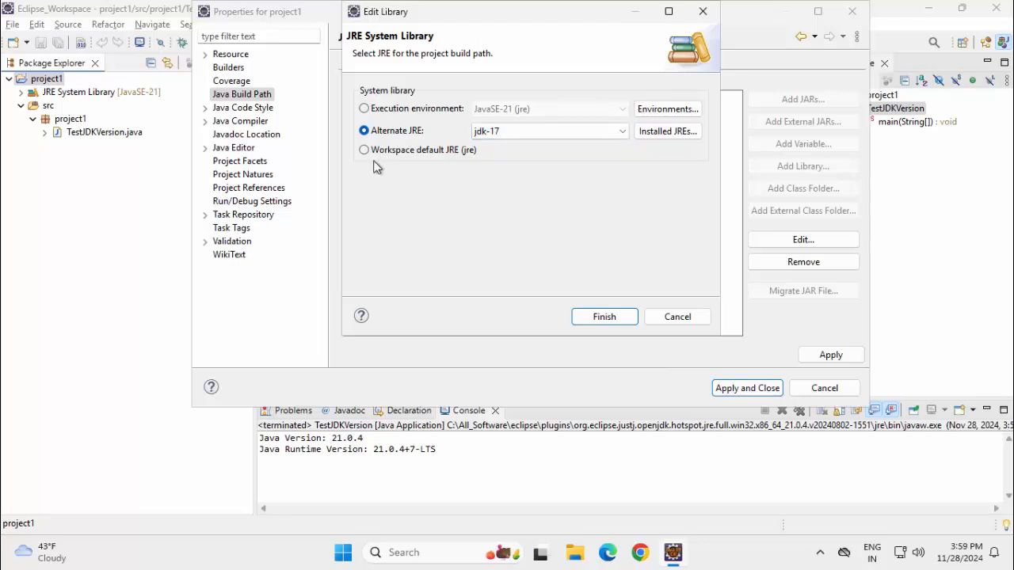
{"action": "left_click", "coordinate": [604, 316]}
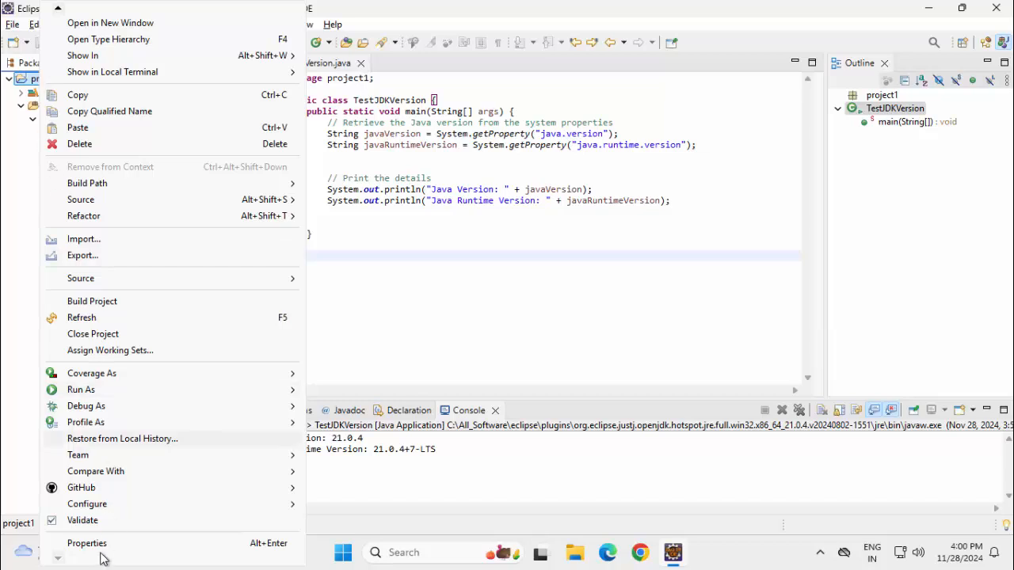
{"action": "mouse_move", "coordinate": [100, 518]}
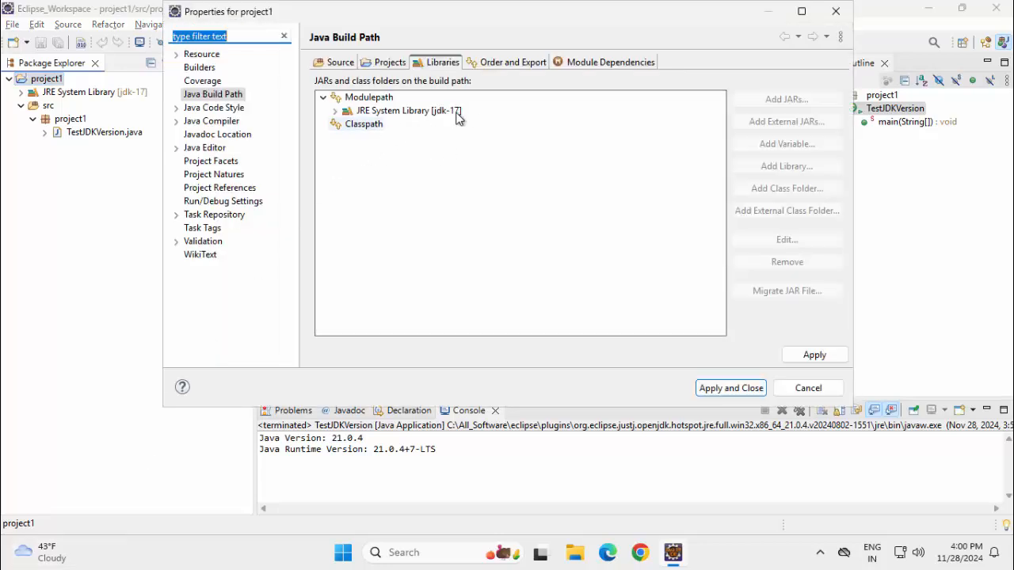
Step: Set project1's compiler compliance level to 17 and apply the properties
{"action": "left_click", "coordinate": [211, 120]}
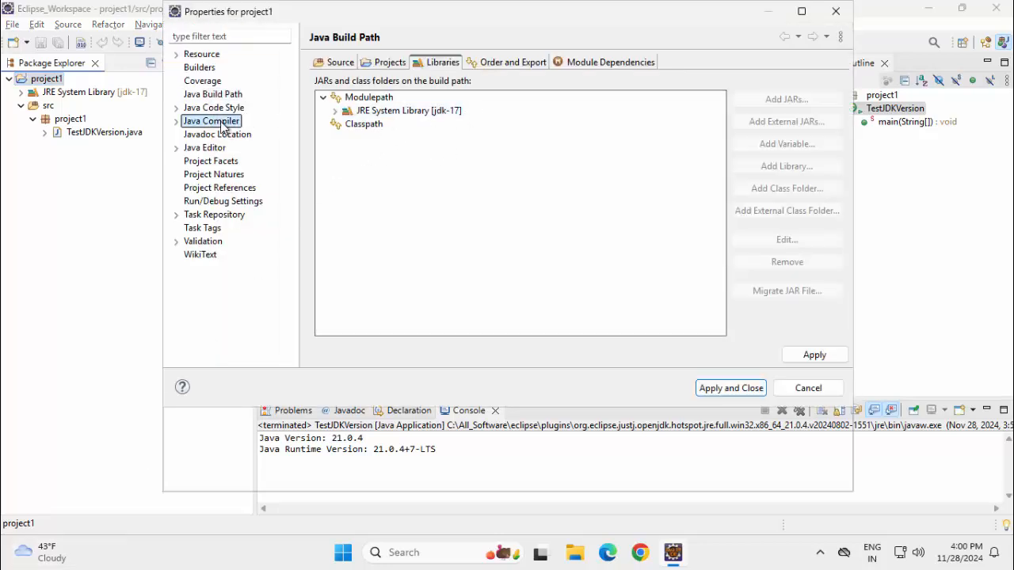
{"action": "left_click", "coordinate": [210, 121]}
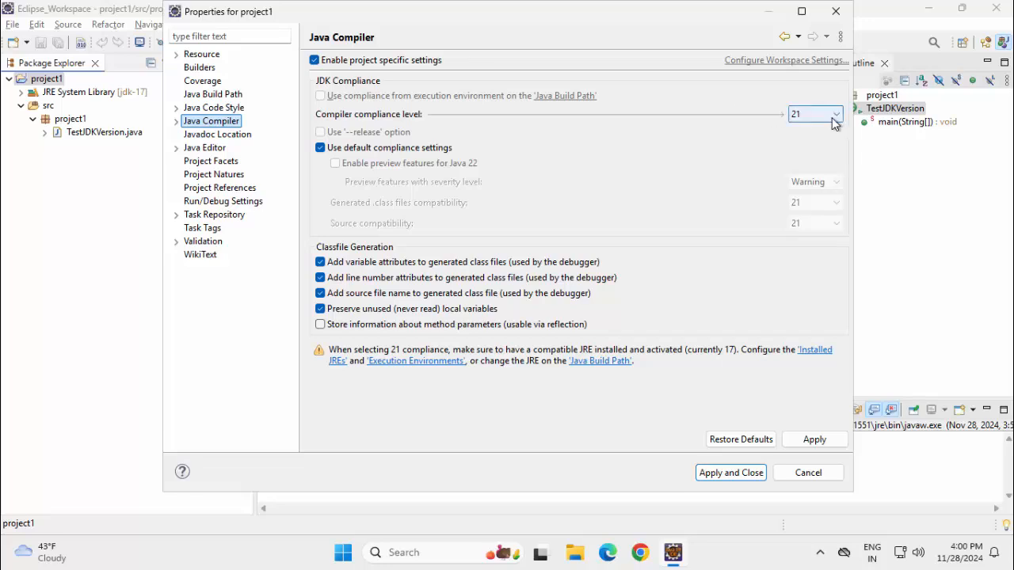
{"action": "left_click", "coordinate": [834, 114]}
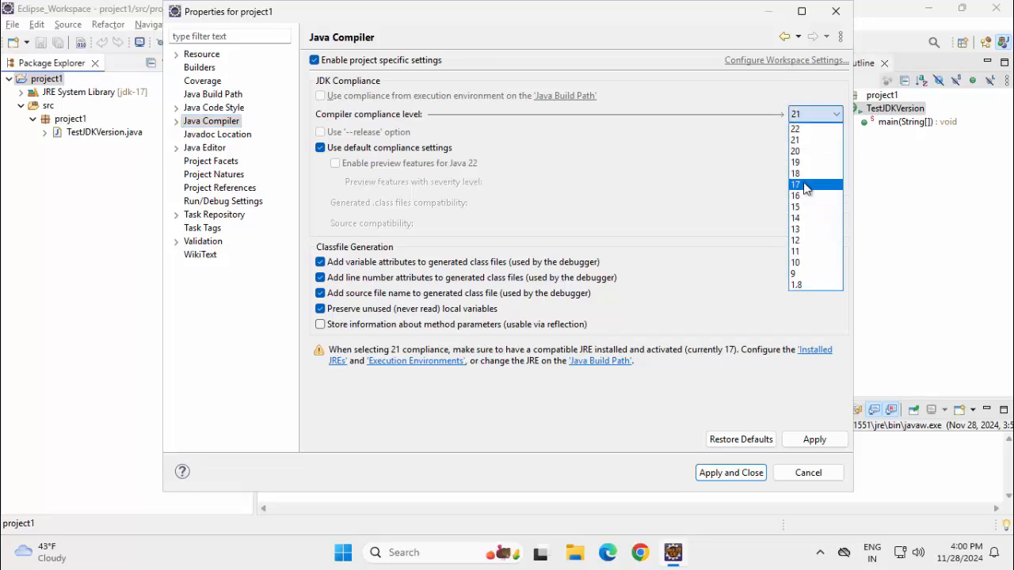
{"action": "left_click", "coordinate": [795, 185]}
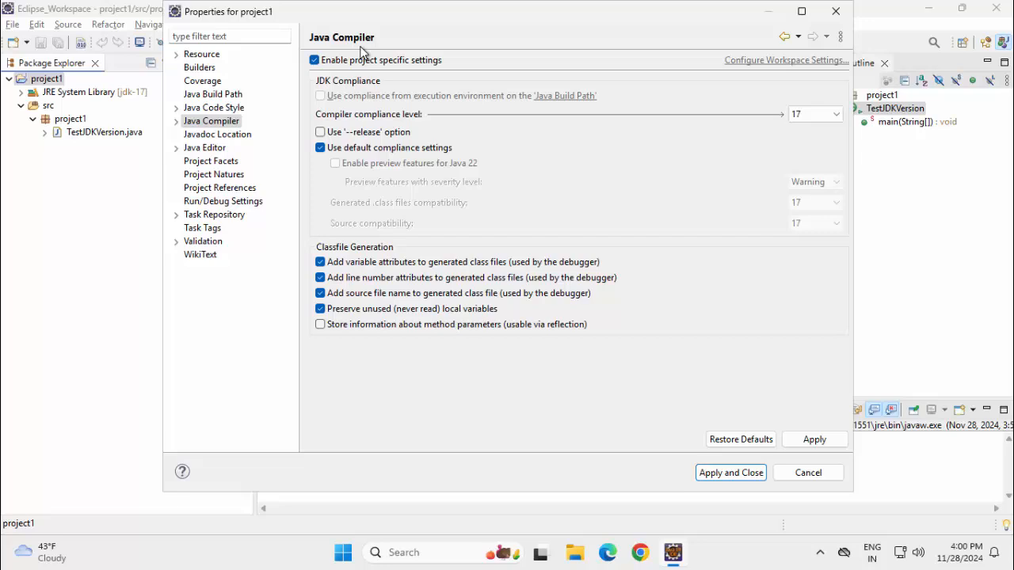
{"action": "mouse_move", "coordinate": [797, 458]}
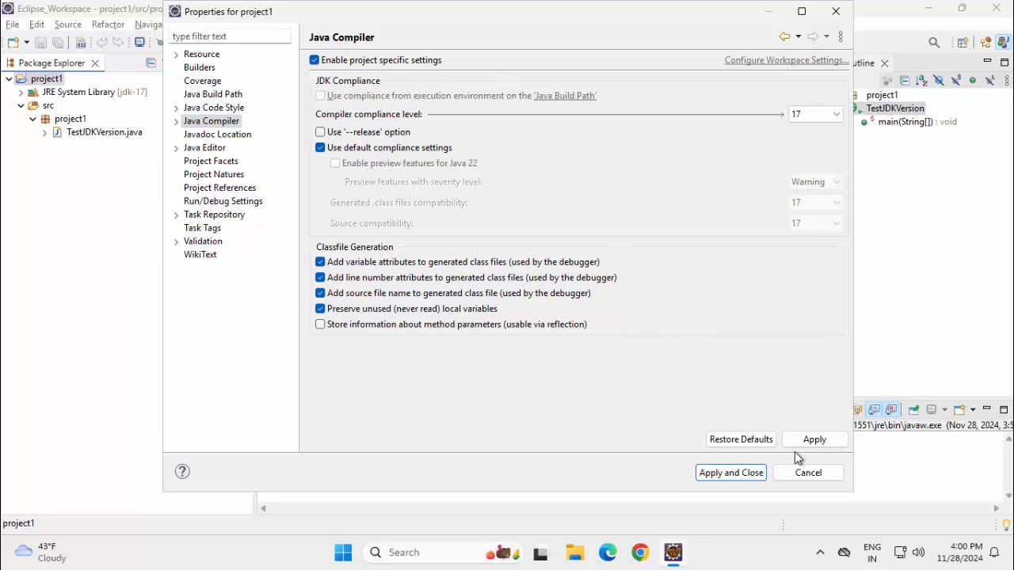
{"action": "left_click", "coordinate": [730, 472]}
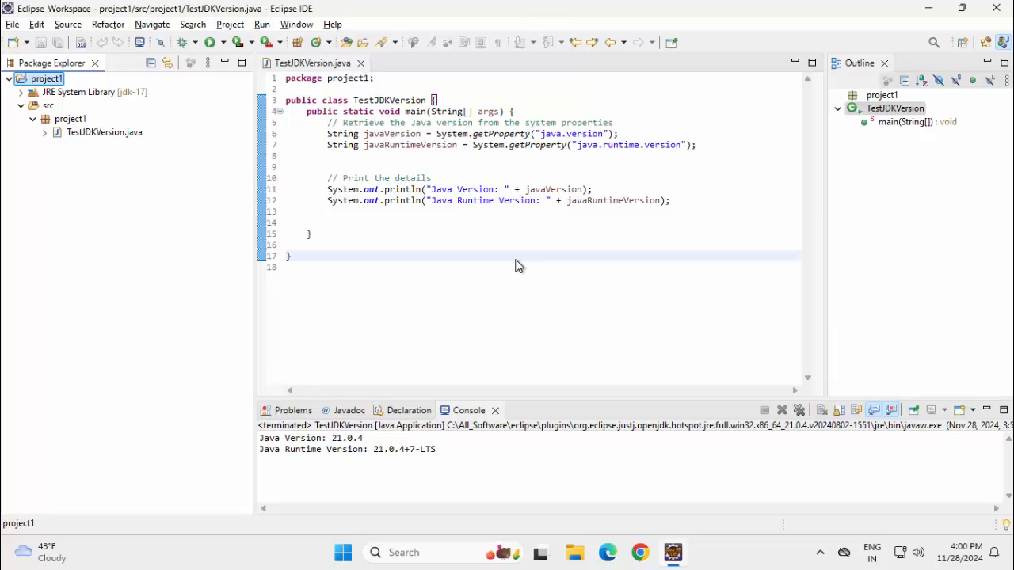
Step: Clean and rebuild all projects, then run TestJDKVersion to print Java 17.0.12
{"action": "left_click", "coordinate": [230, 24]}
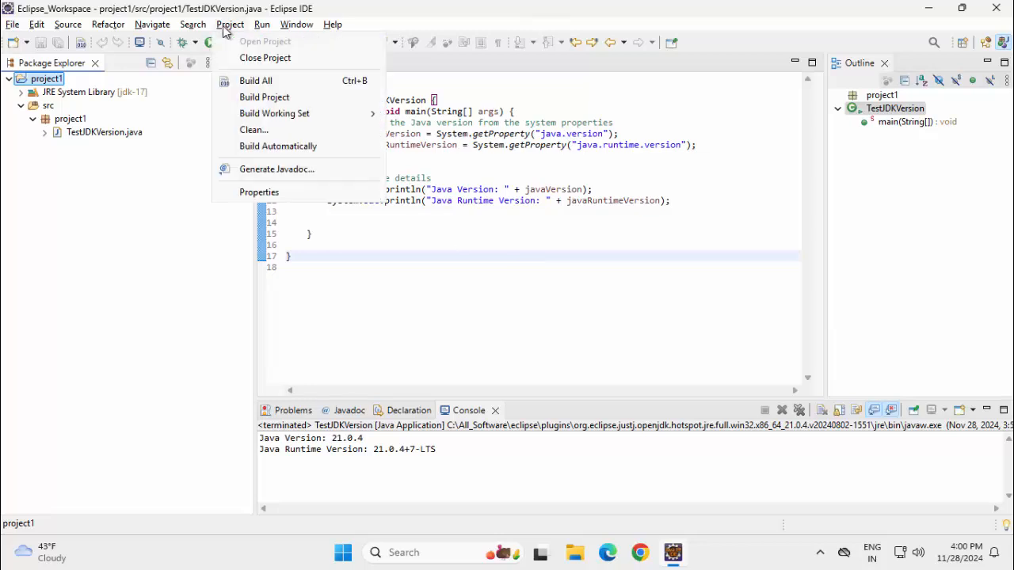
{"action": "left_click", "coordinate": [253, 130]}
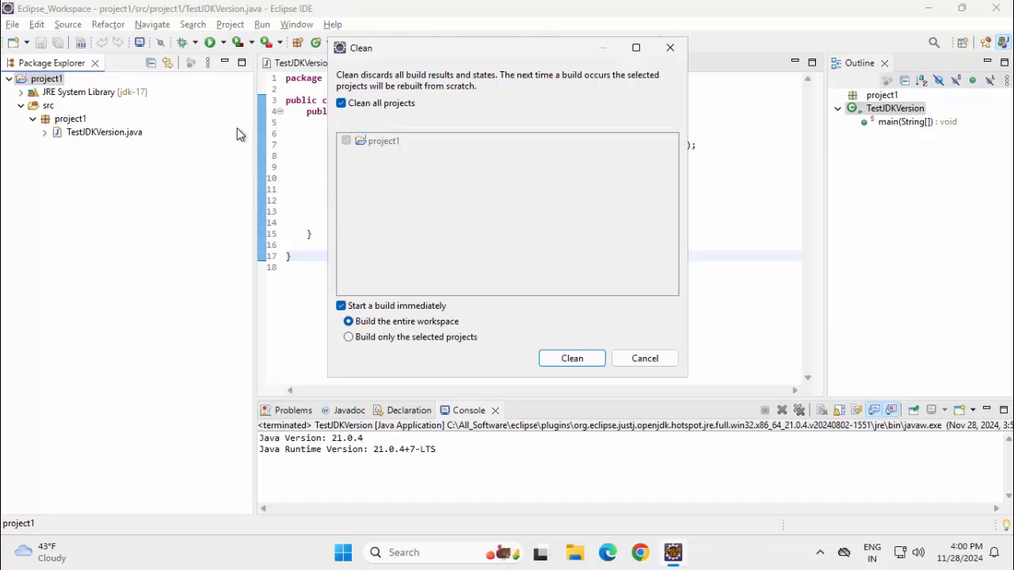
{"action": "left_click", "coordinate": [572, 358]}
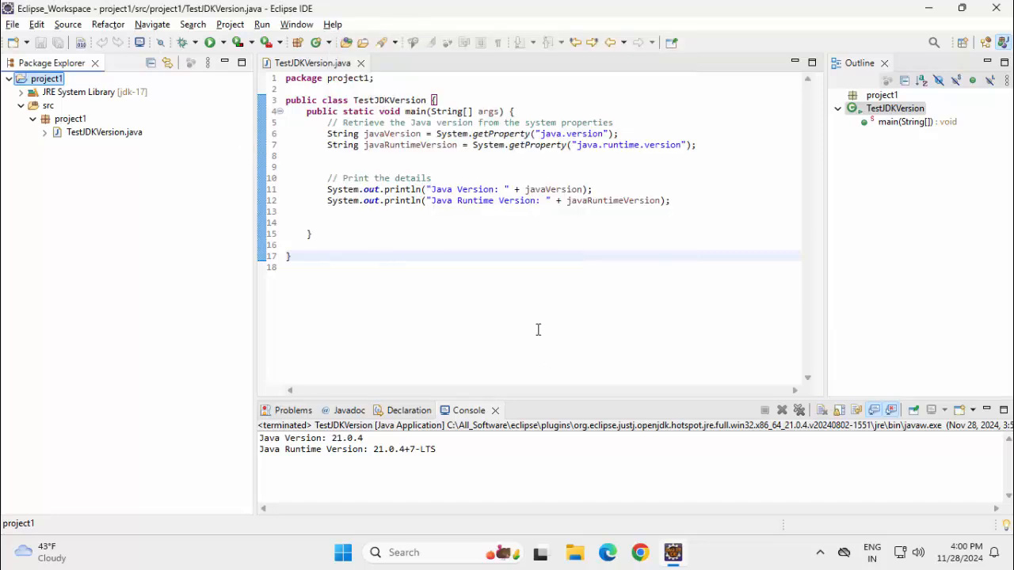
{"action": "mouse_move", "coordinate": [426, 225]}
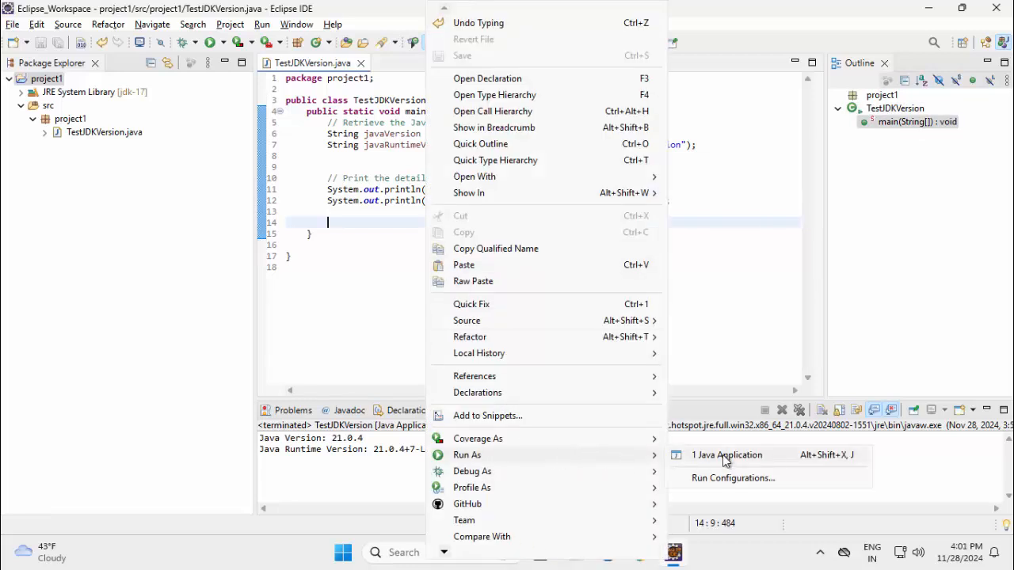
{"action": "left_click", "coordinate": [726, 454]}
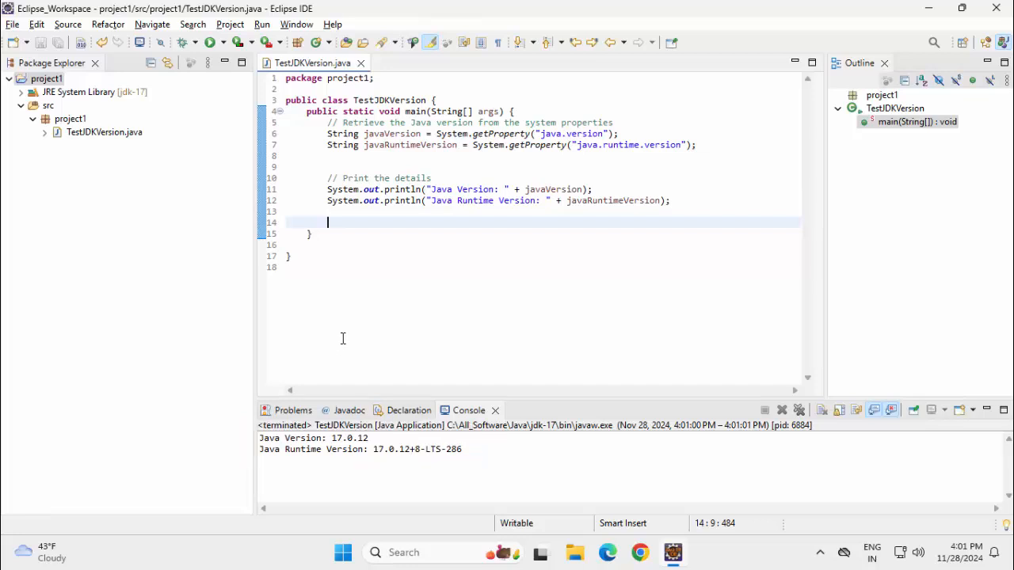
{"action": "left_click", "coordinate": [12, 23]}
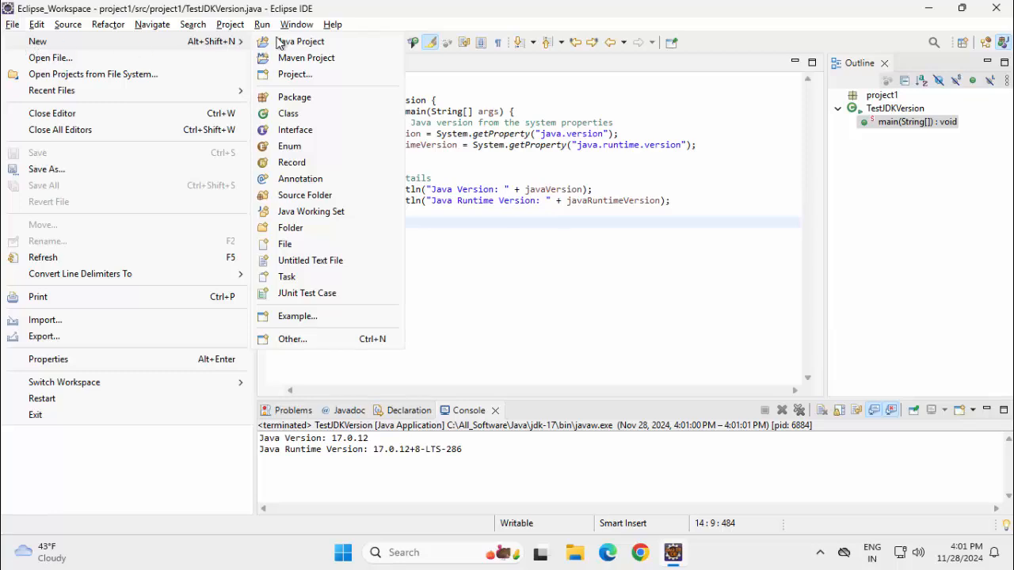
Step: Create project2 with class PrintJDKInfo and copy TestJDKVersion's main method into it
{"action": "left_click", "coordinate": [300, 41]}
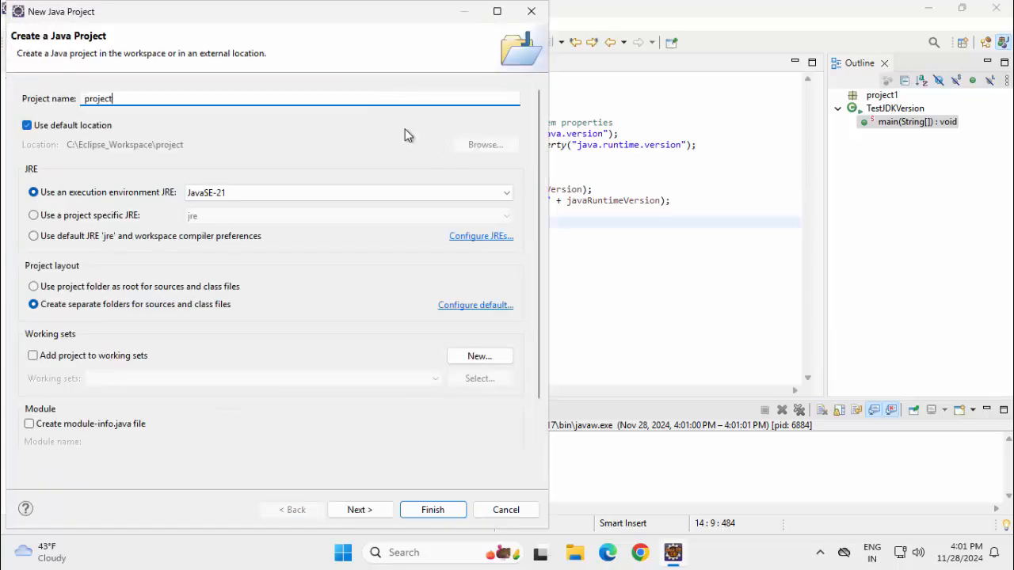
{"action": "left_click", "coordinate": [432, 509]}
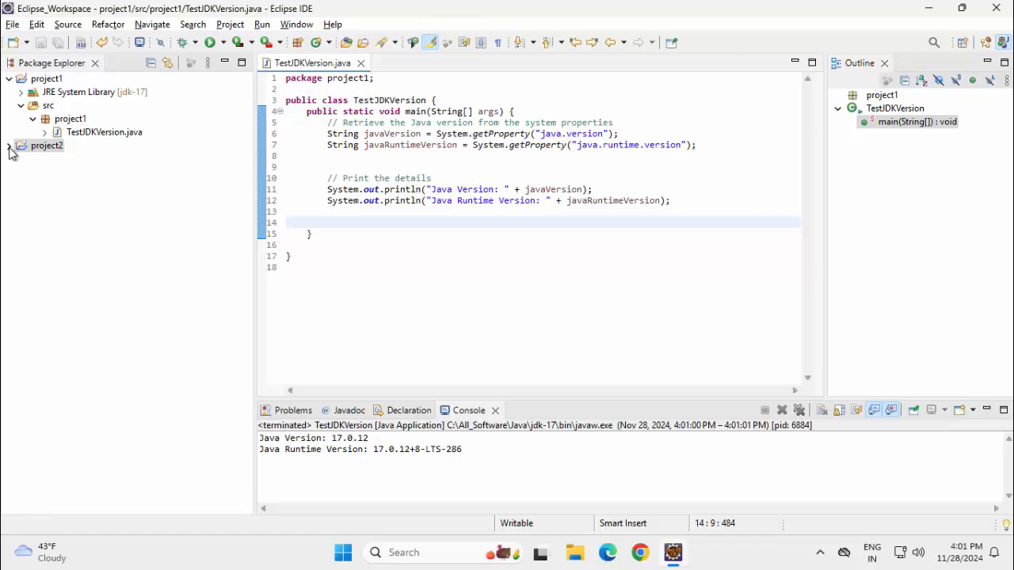
{"action": "left_click", "coordinate": [12, 145]}
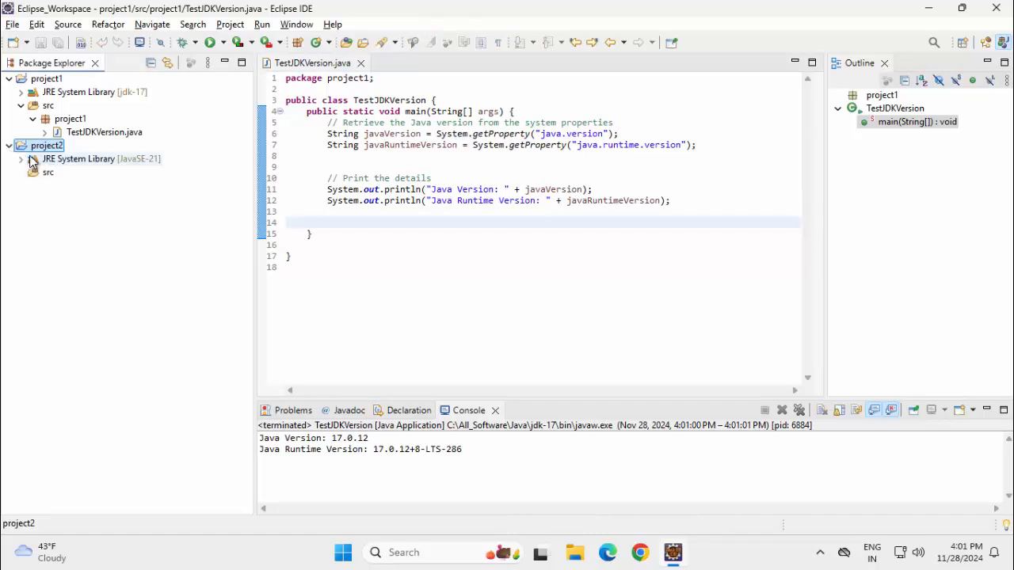
{"action": "right_click", "coordinate": [48, 172]}
{"action": "type", "text": "PrintJDKInfo"}
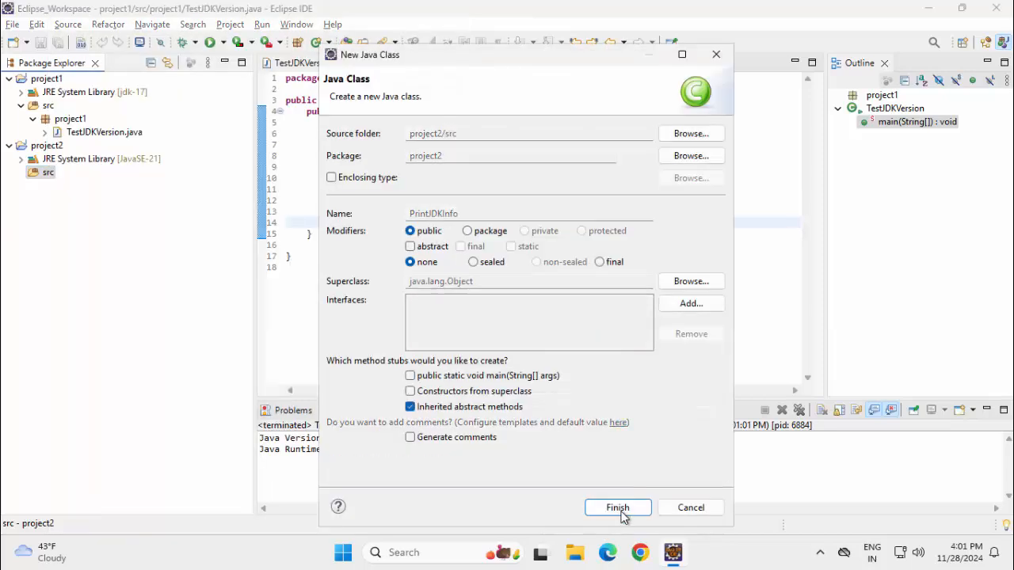
{"action": "left_click", "coordinate": [617, 507]}
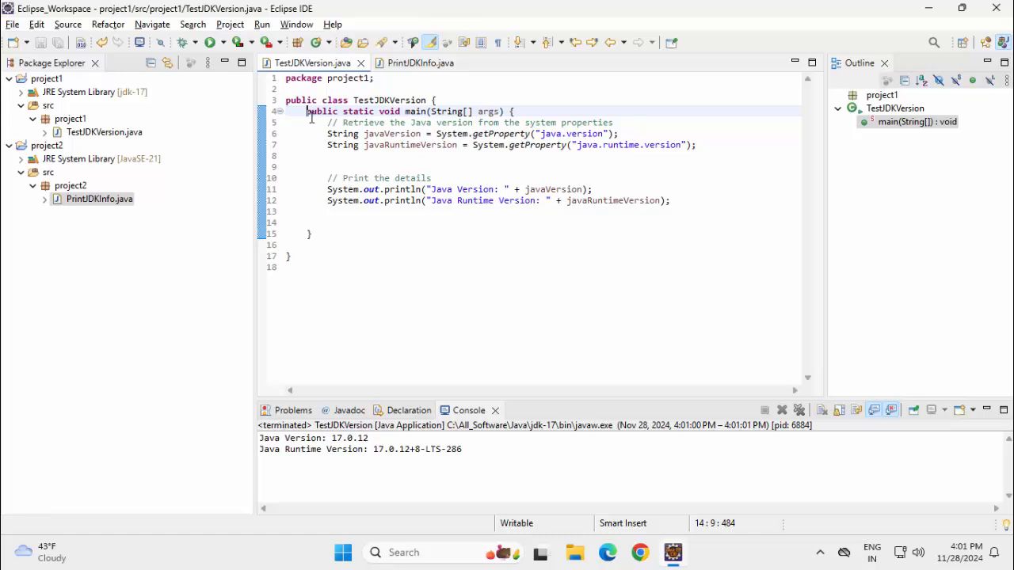
{"action": "left_click_drag", "start_coordinate": [307, 111], "coordinate": [311, 234]}
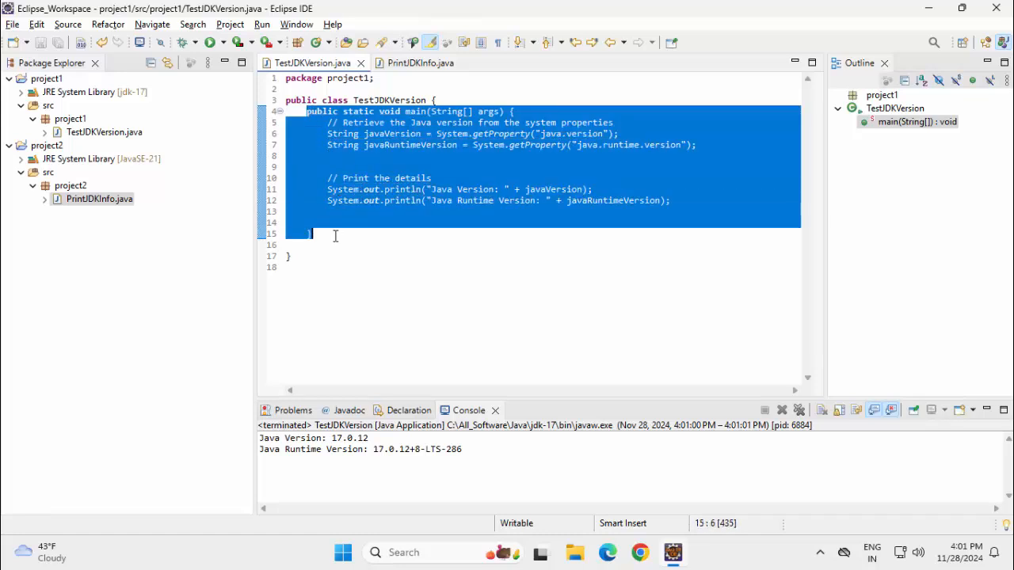
{"action": "left_click", "coordinate": [422, 62]}
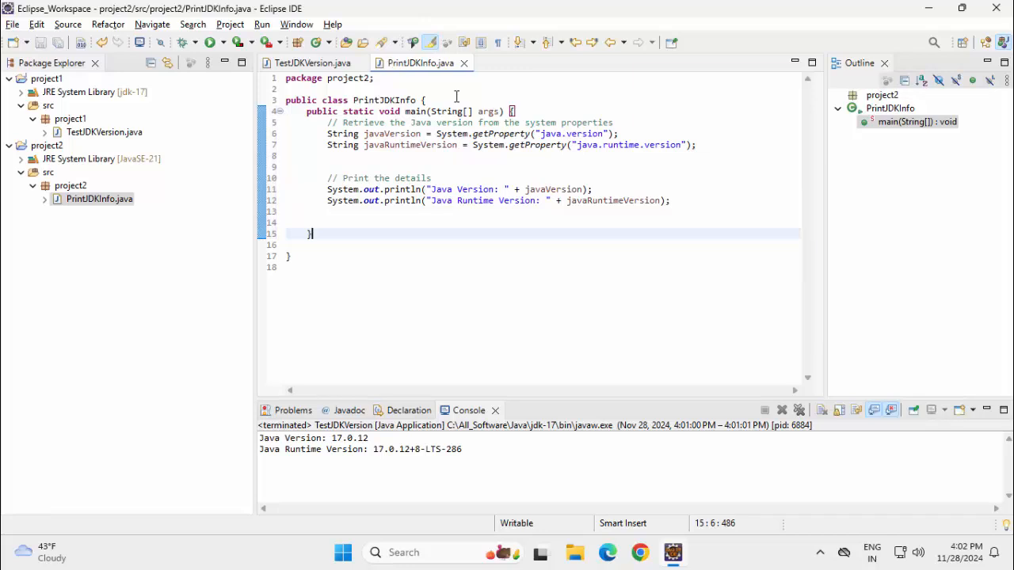
{"action": "mouse_move", "coordinate": [307, 29]}
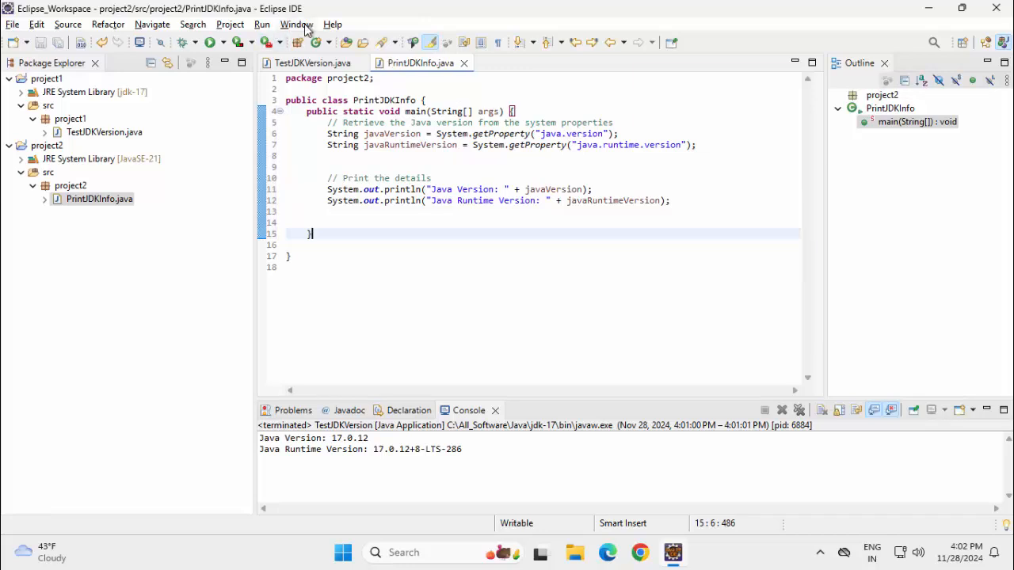
Step: Add a Standard VM JRE from All_Software\Java\Java8\jdk1.8.0_202
{"action": "left_click", "coordinate": [295, 24]}
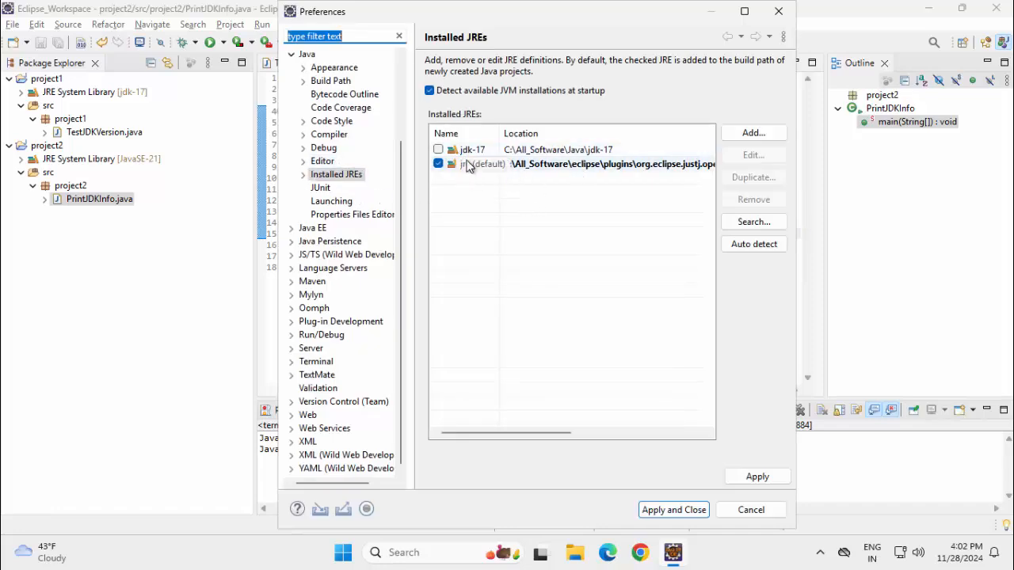
{"action": "left_click", "coordinate": [751, 132]}
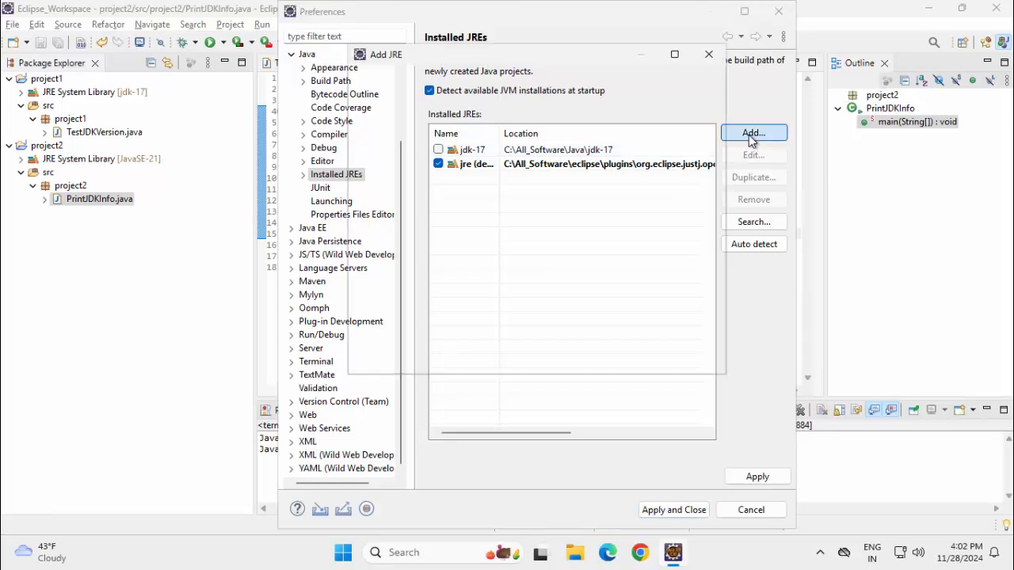
{"action": "left_click", "coordinate": [752, 132]}
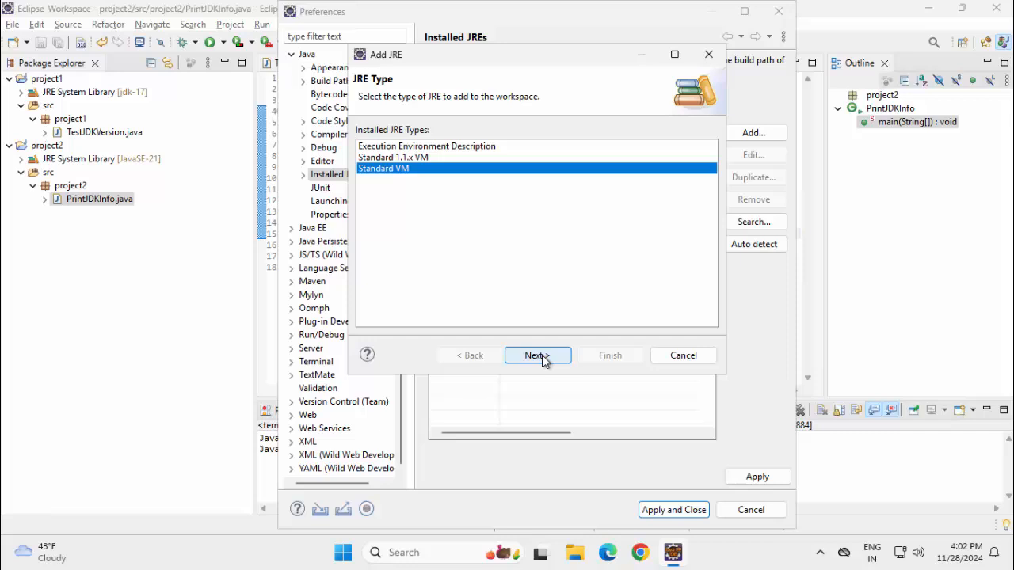
{"action": "left_click", "coordinate": [537, 355]}
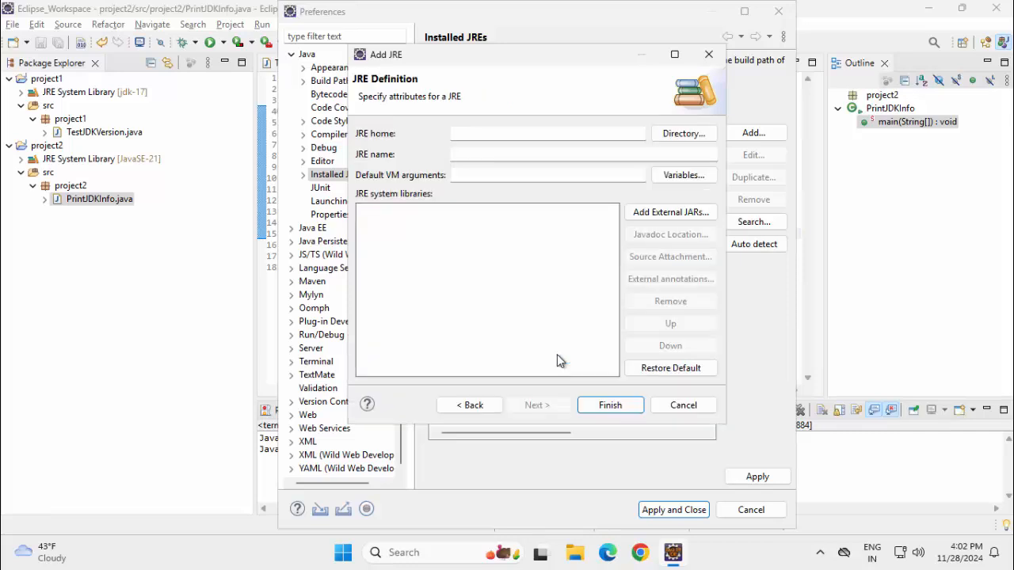
{"action": "left_click", "coordinate": [683, 133]}
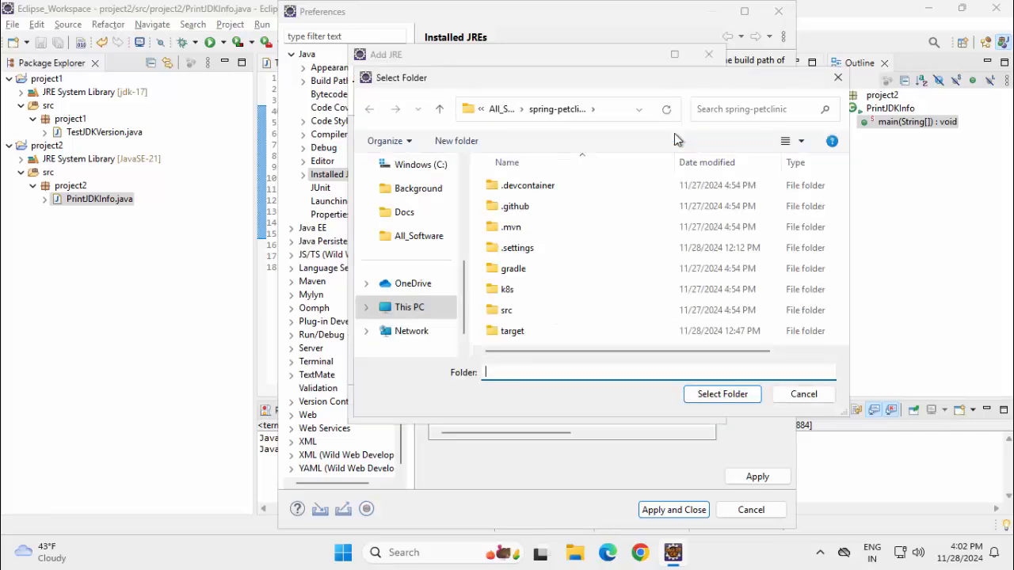
{"action": "left_click", "coordinate": [418, 236]}
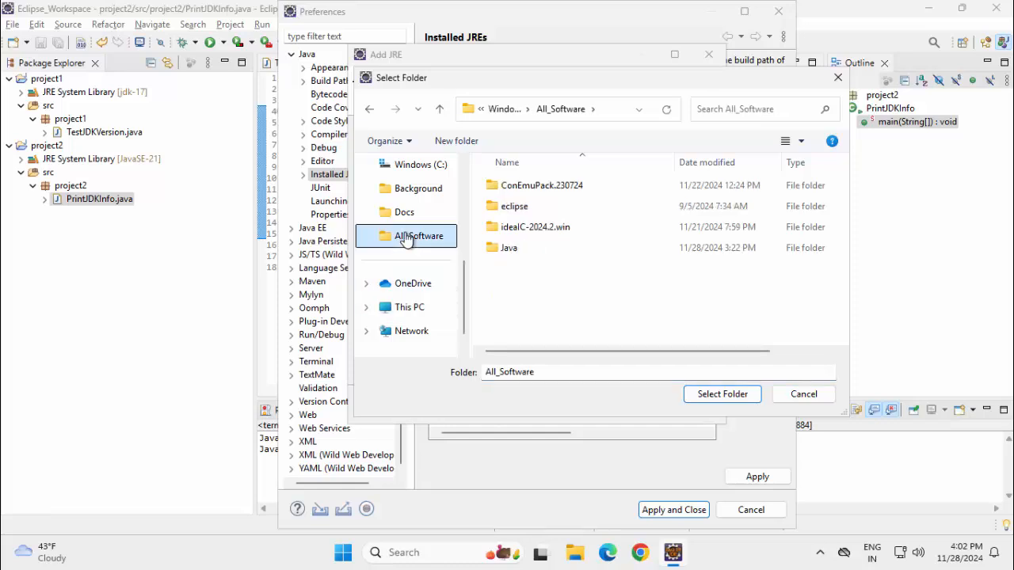
{"action": "double_click", "coordinate": [509, 247]}
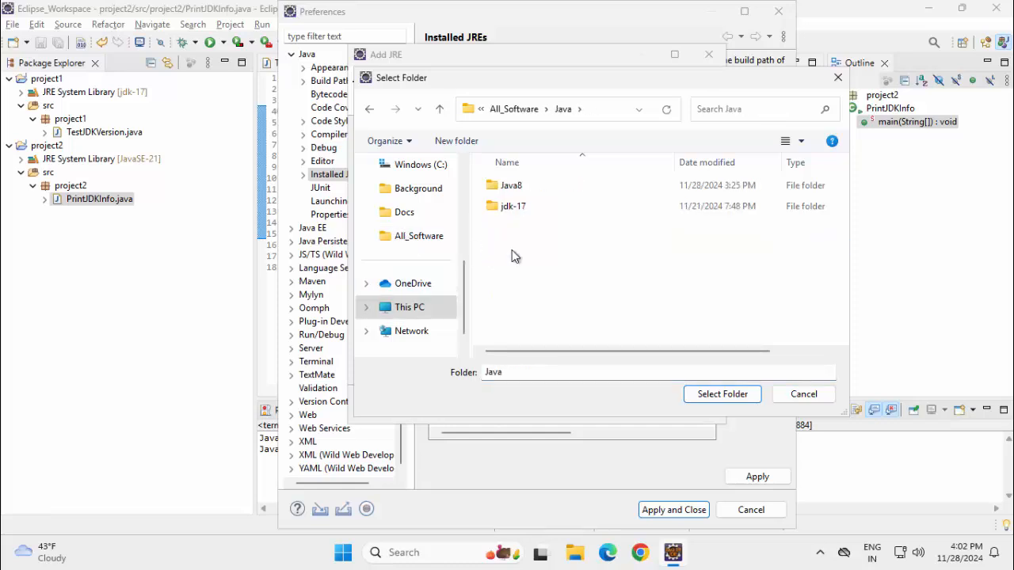
{"action": "double_click", "coordinate": [512, 184]}
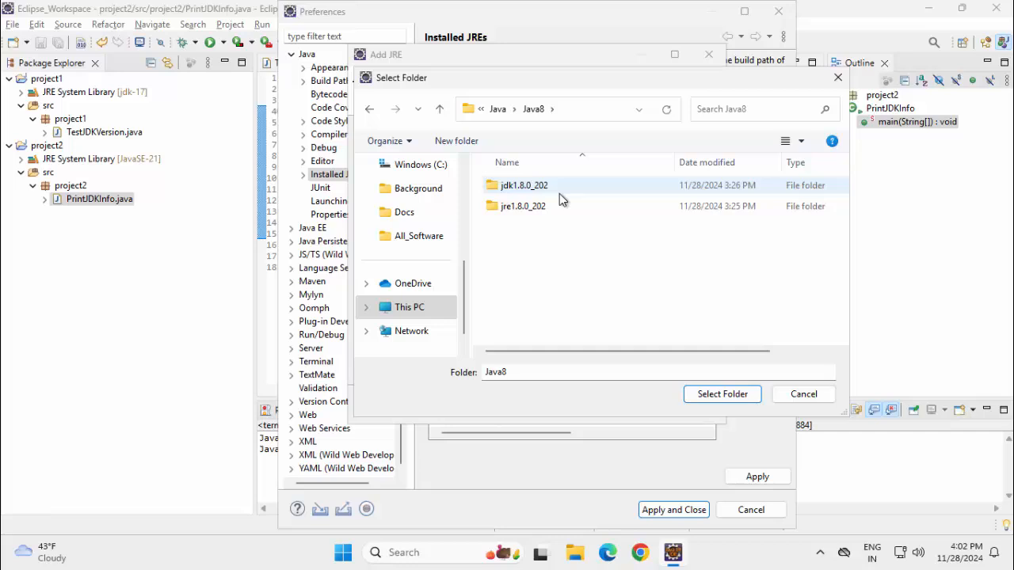
{"action": "left_click", "coordinate": [524, 185]}
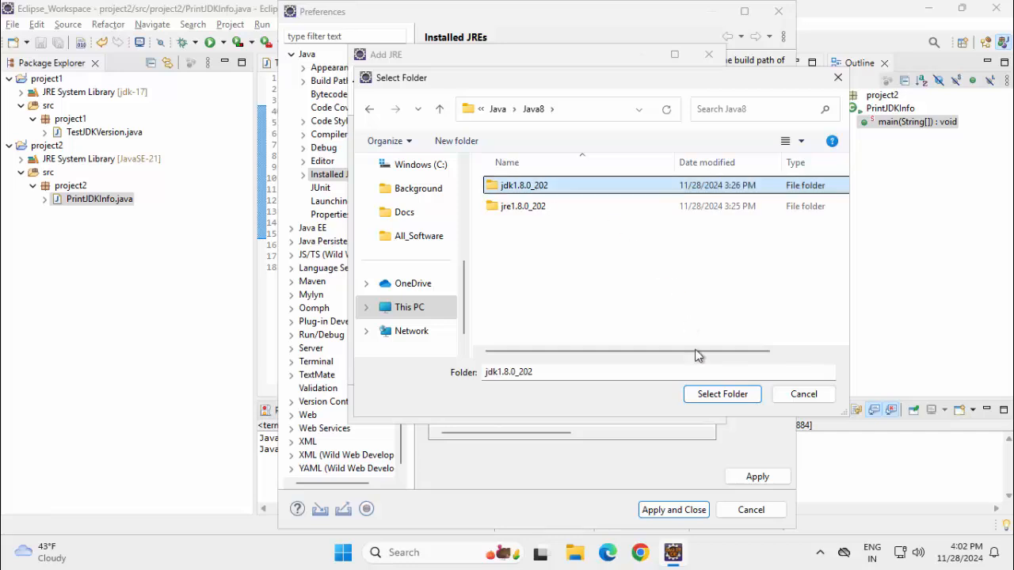
{"action": "left_click", "coordinate": [720, 394]}
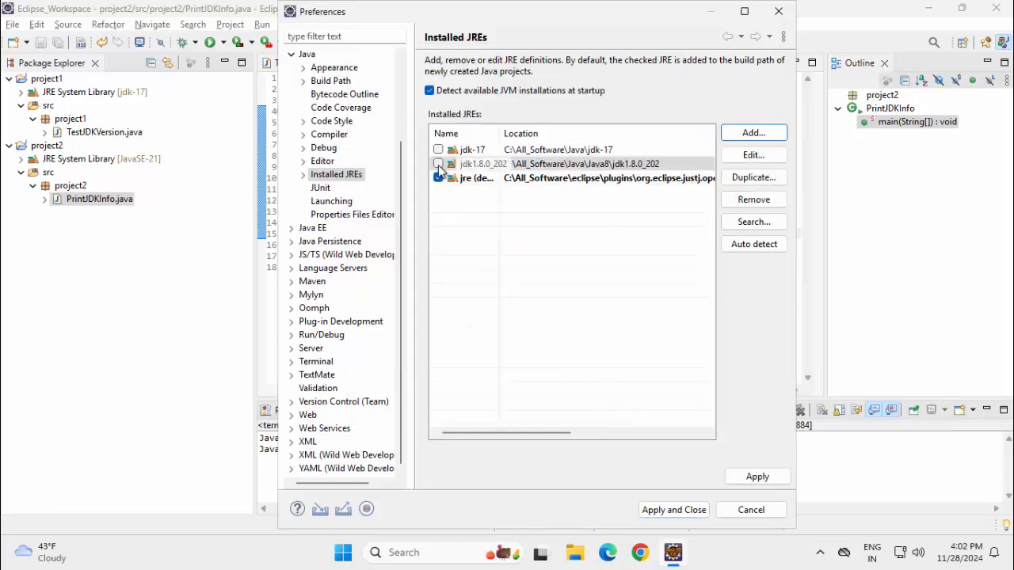
Step: Keep jre checked as the default JRE and apply the preferences
{"action": "left_click", "coordinate": [438, 163]}
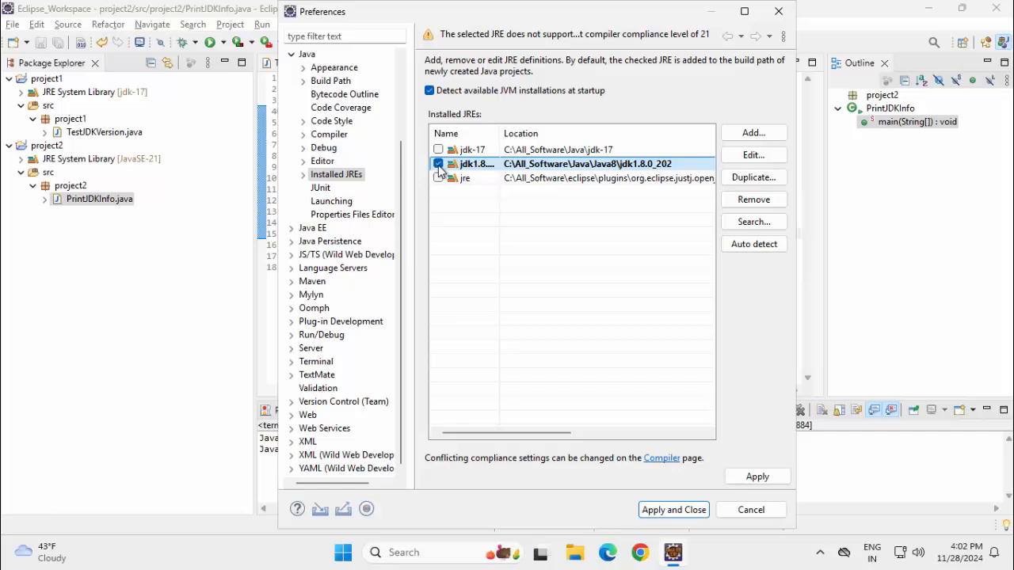
{"action": "left_click", "coordinate": [438, 178]}
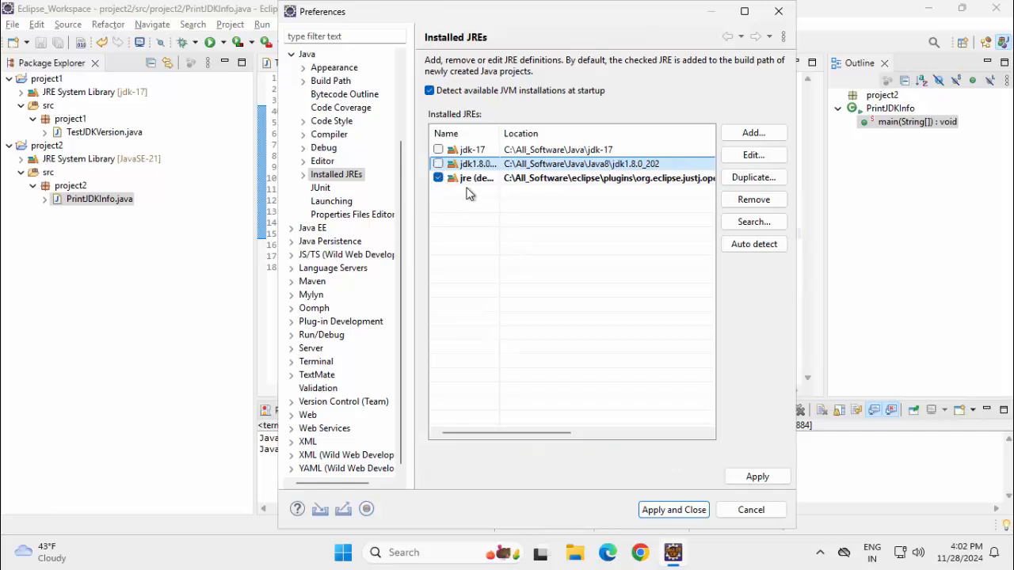
{"action": "left_click", "coordinate": [674, 509]}
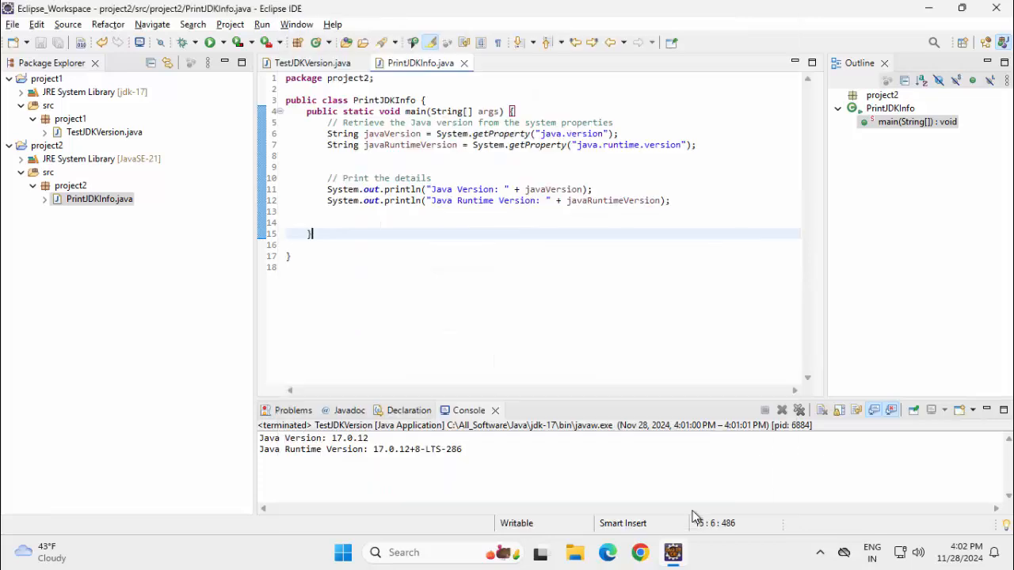
Step: Switch project2's JRE System Library to the alternate JRE jdk1.8.0_202
{"action": "left_click", "coordinate": [46, 146]}
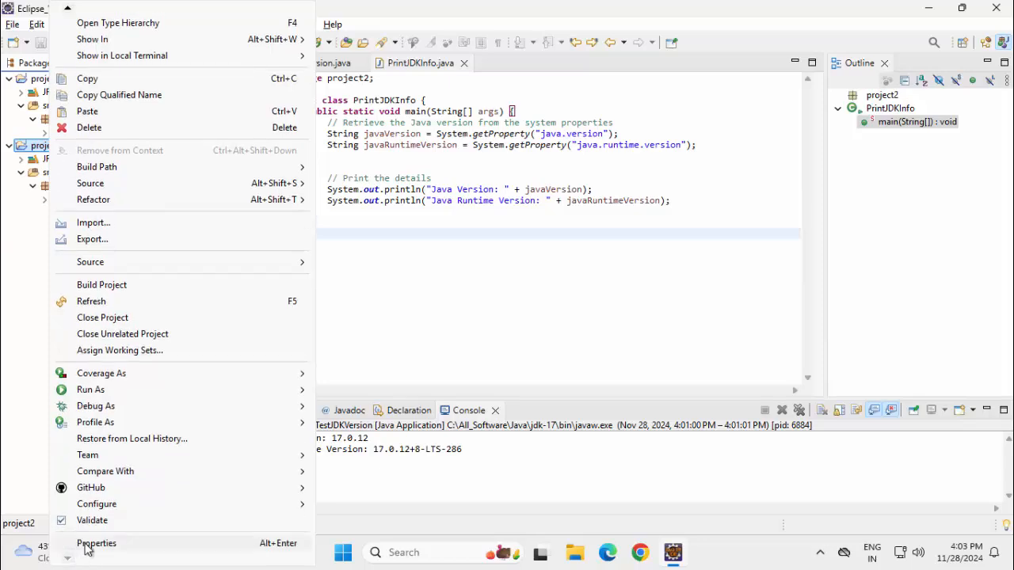
{"action": "left_click", "coordinate": [96, 542]}
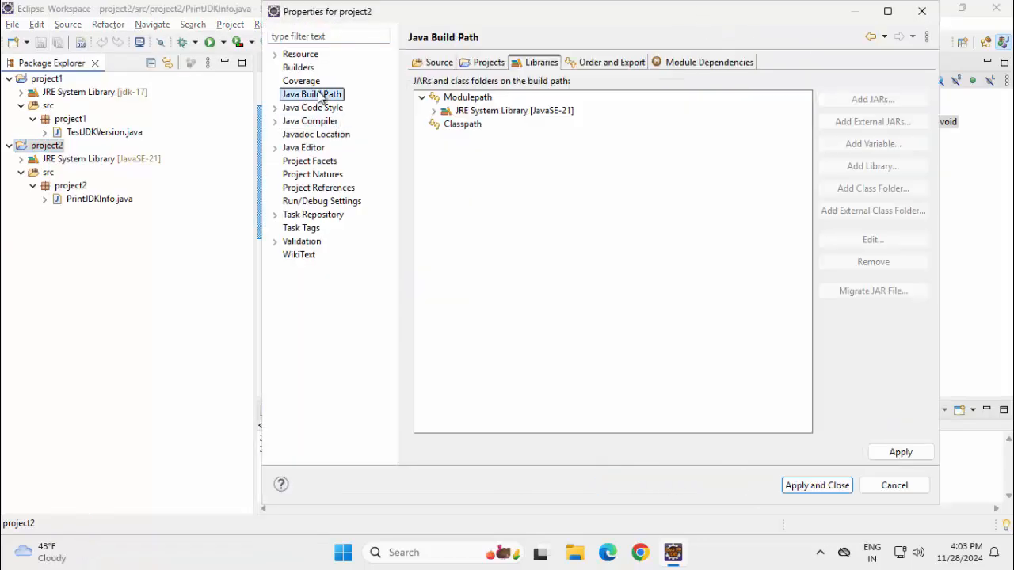
{"action": "left_click", "coordinate": [513, 110]}
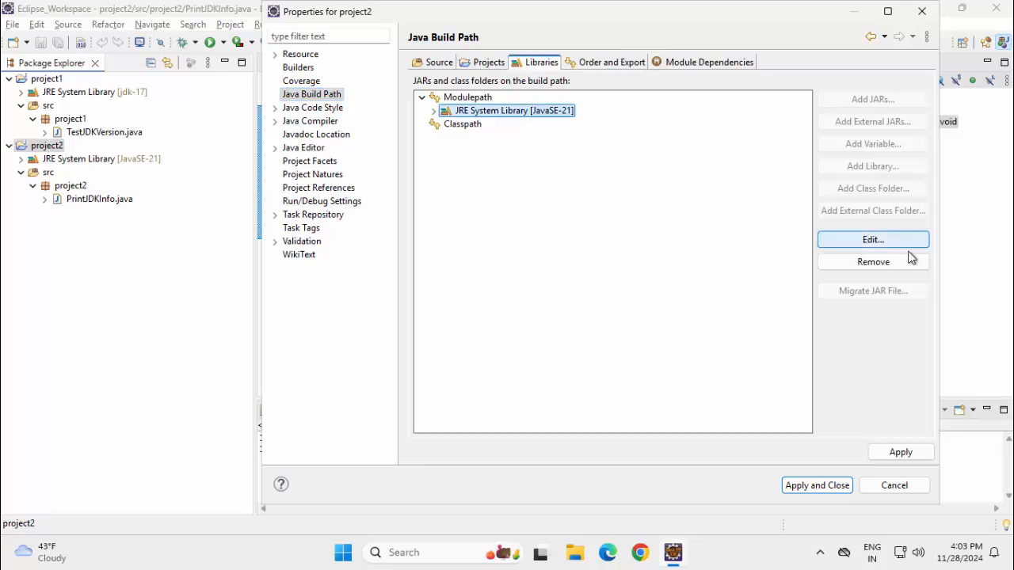
{"action": "left_click", "coordinate": [872, 239]}
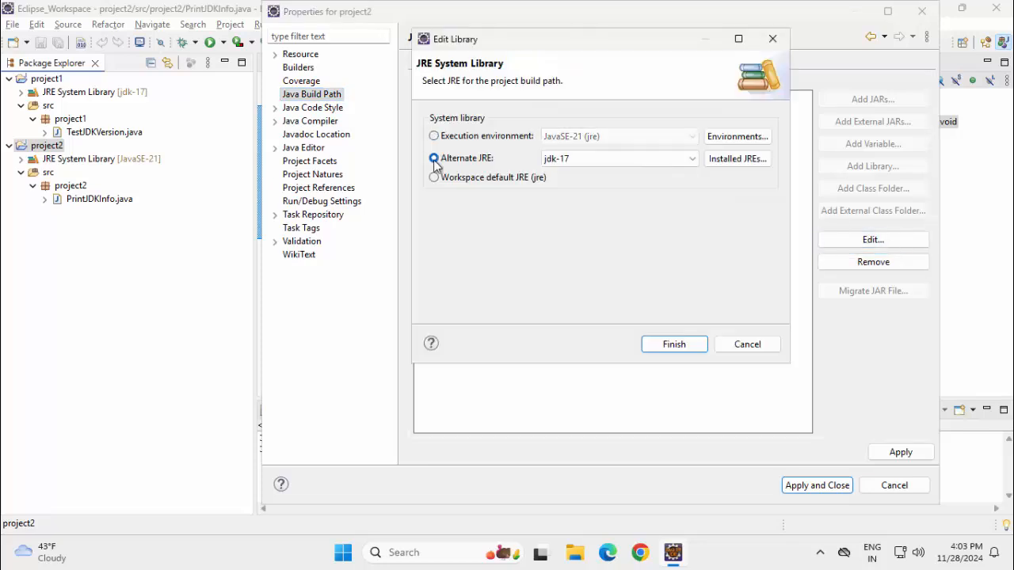
{"action": "left_click", "coordinate": [434, 158]}
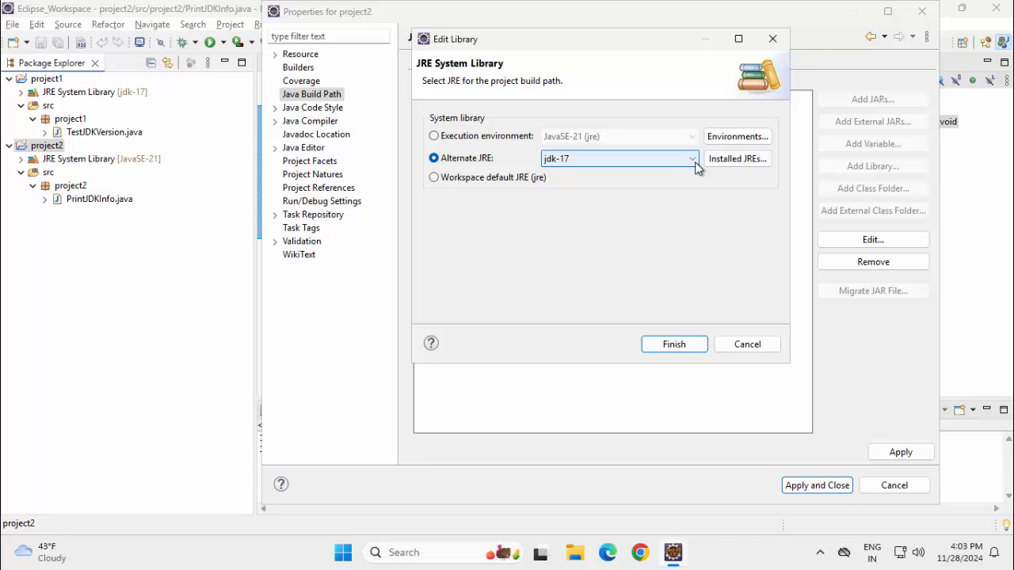
{"action": "left_click", "coordinate": [691, 157]}
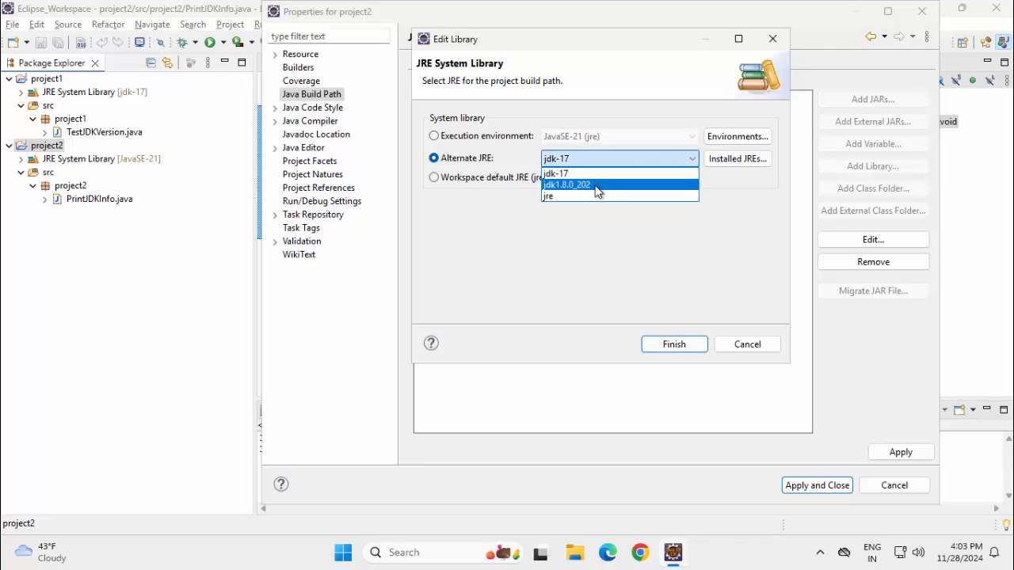
{"action": "left_click", "coordinate": [673, 343]}
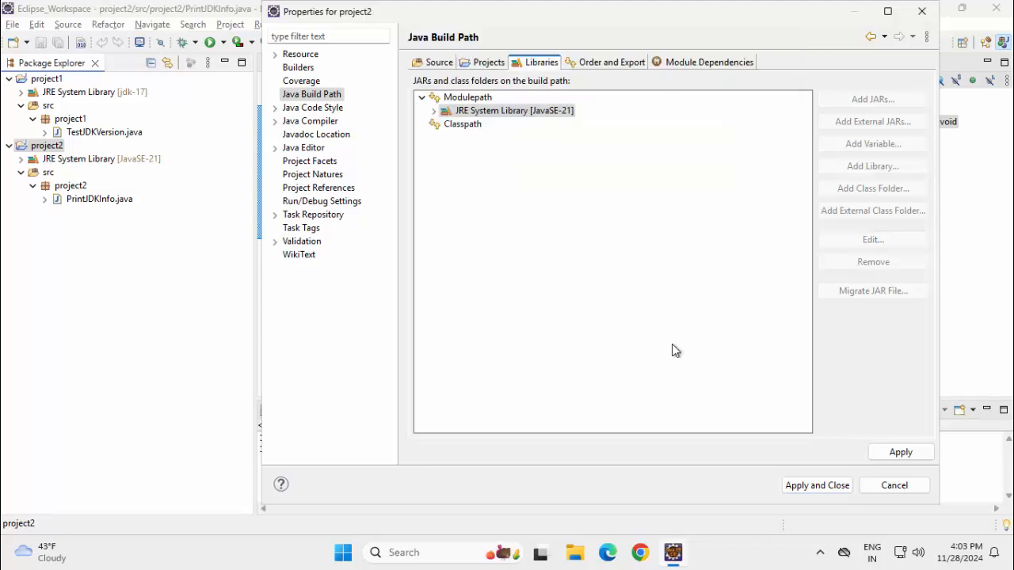
{"action": "left_click", "coordinate": [310, 120]}
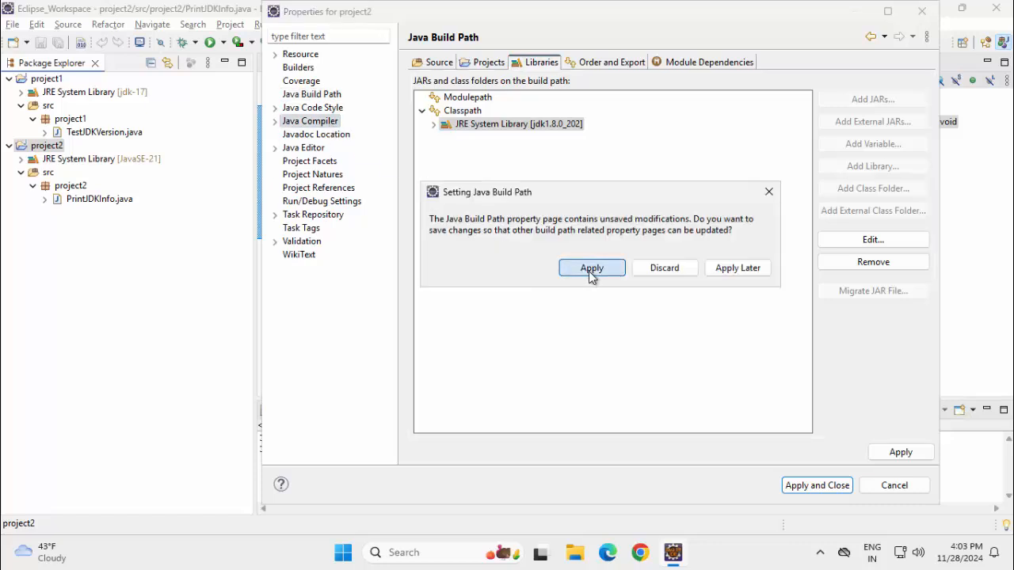
Step: Apply the build path change and set project2's compiler compliance level to 1.8
{"action": "left_click", "coordinate": [592, 268]}
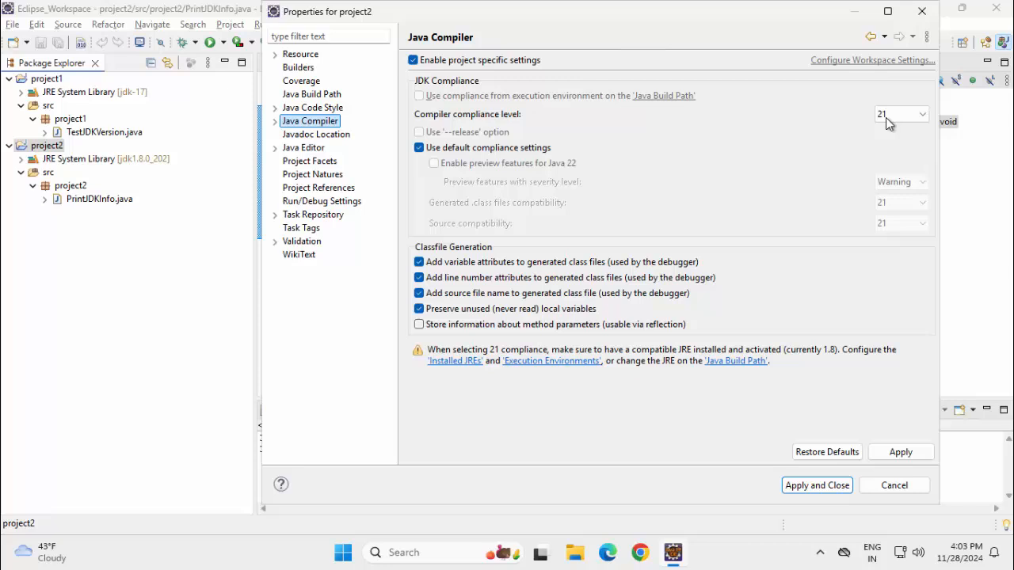
{"action": "left_click", "coordinate": [922, 114]}
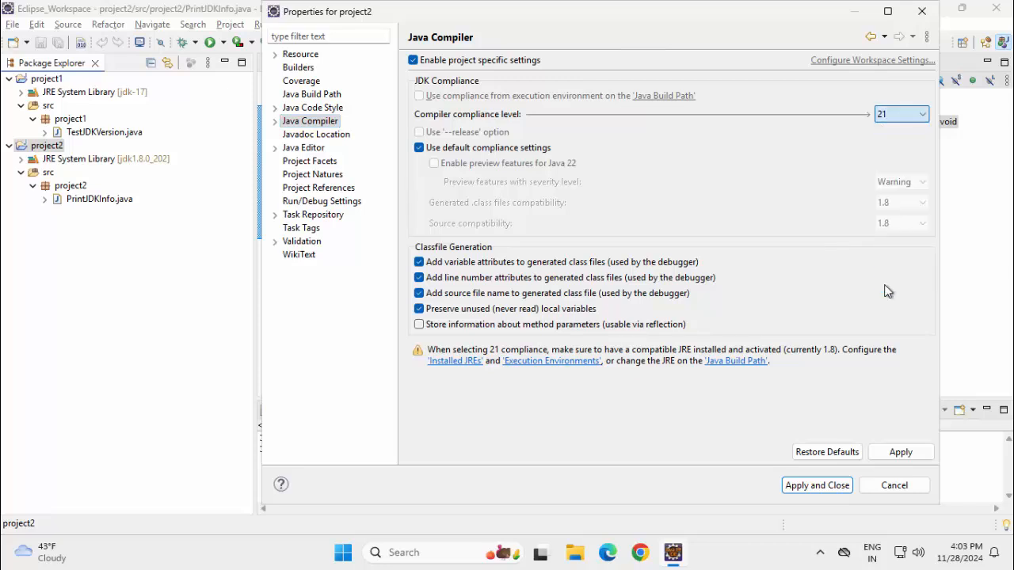
{"action": "left_click", "coordinate": [816, 484]}
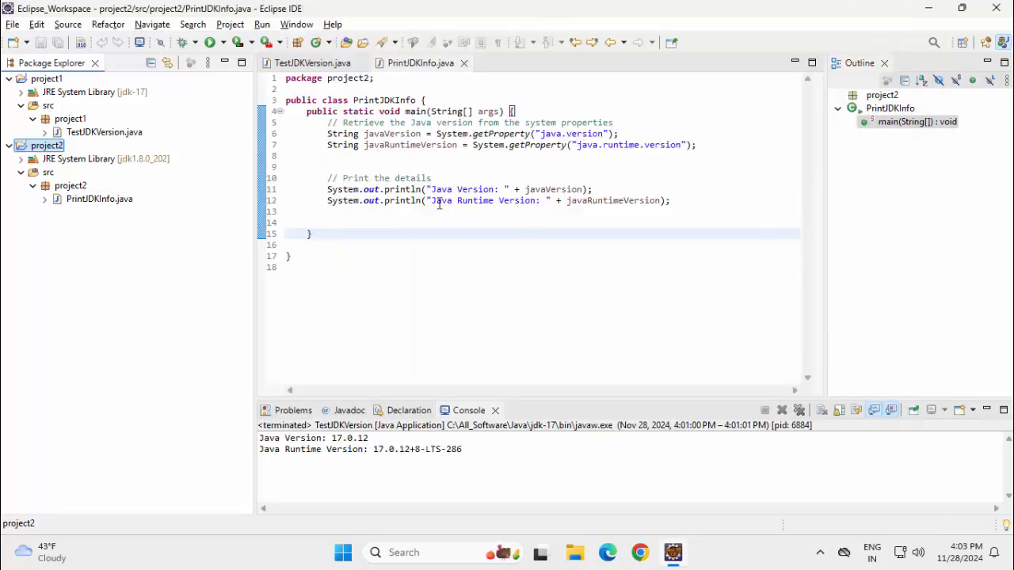
Step: Clean and rebuild all projects, then run PrintJDKInfo to print Java 1.8.0_202
{"action": "left_click", "coordinate": [229, 23]}
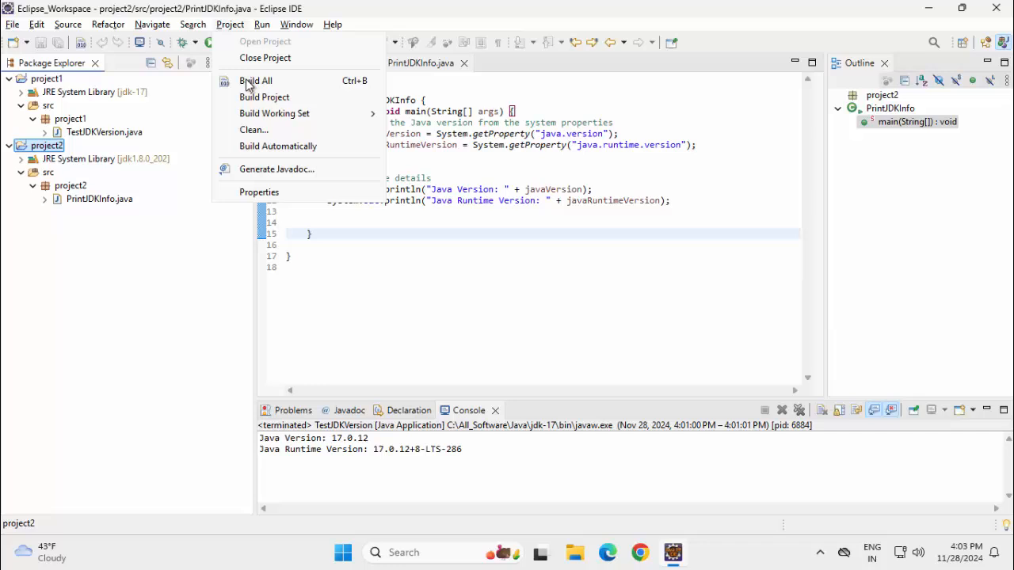
{"action": "left_click", "coordinate": [253, 129]}
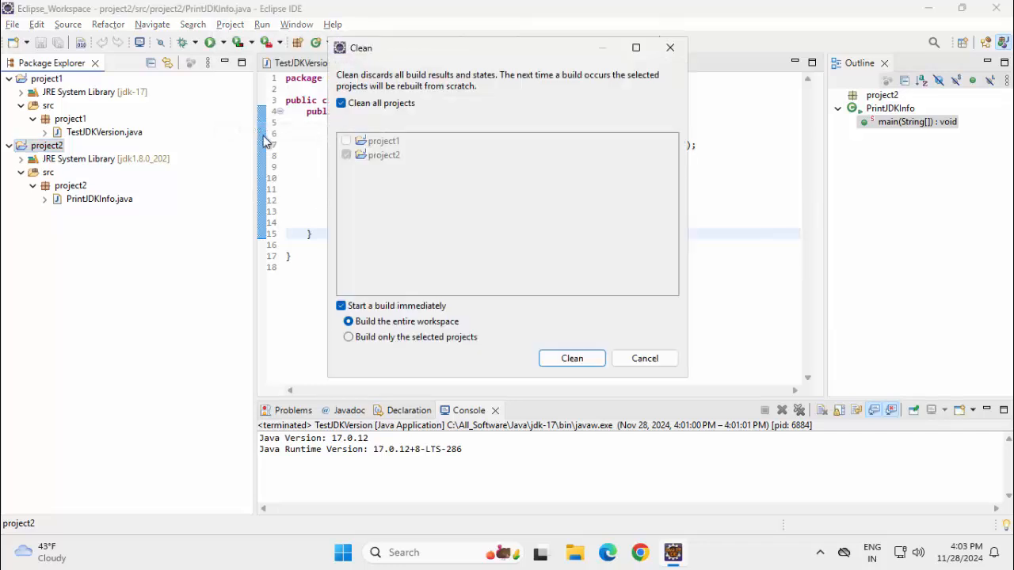
{"action": "left_click", "coordinate": [571, 358]}
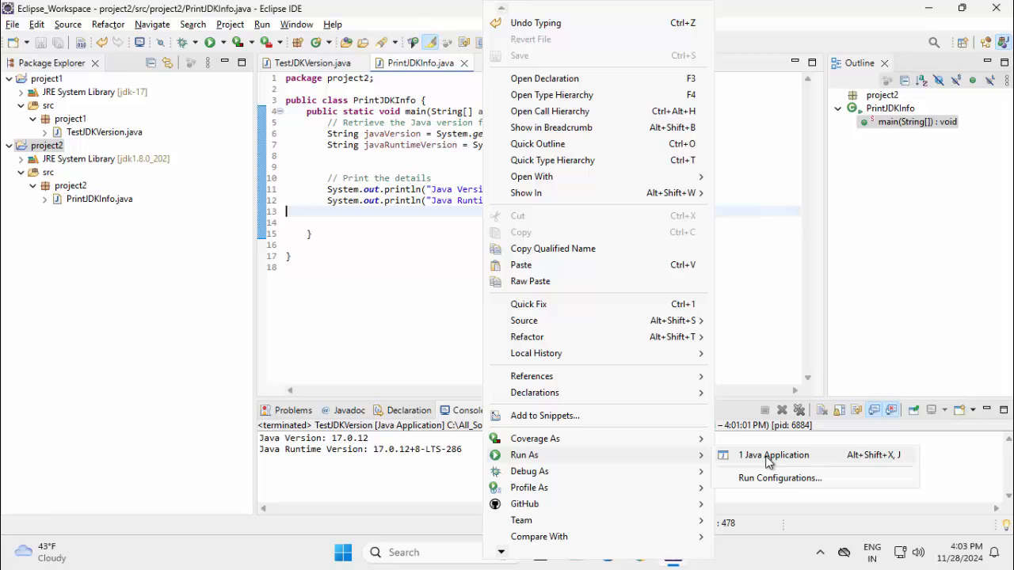
{"action": "left_click", "coordinate": [773, 454]}
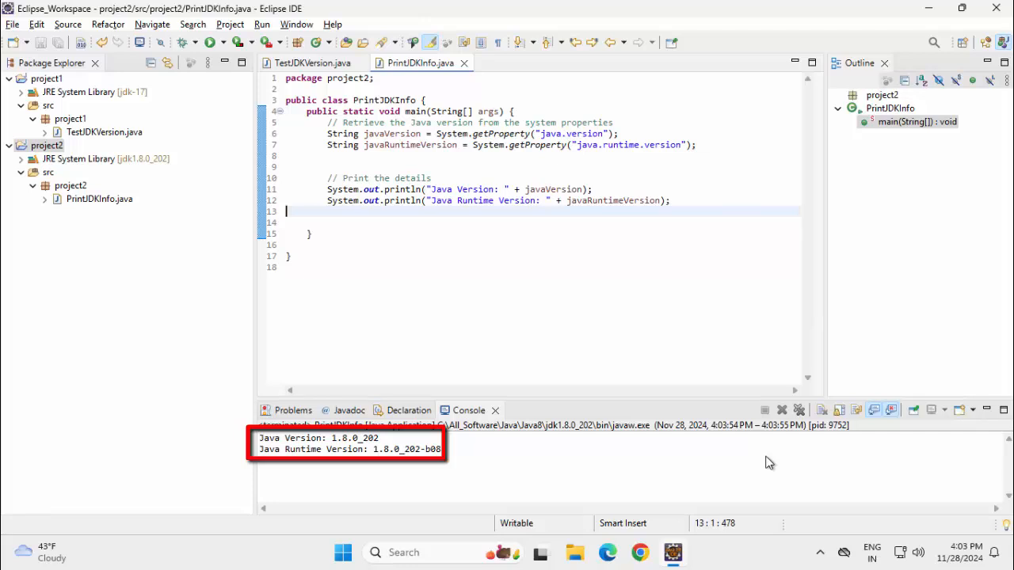
{"action": "mouse_move", "coordinate": [393, 92]}
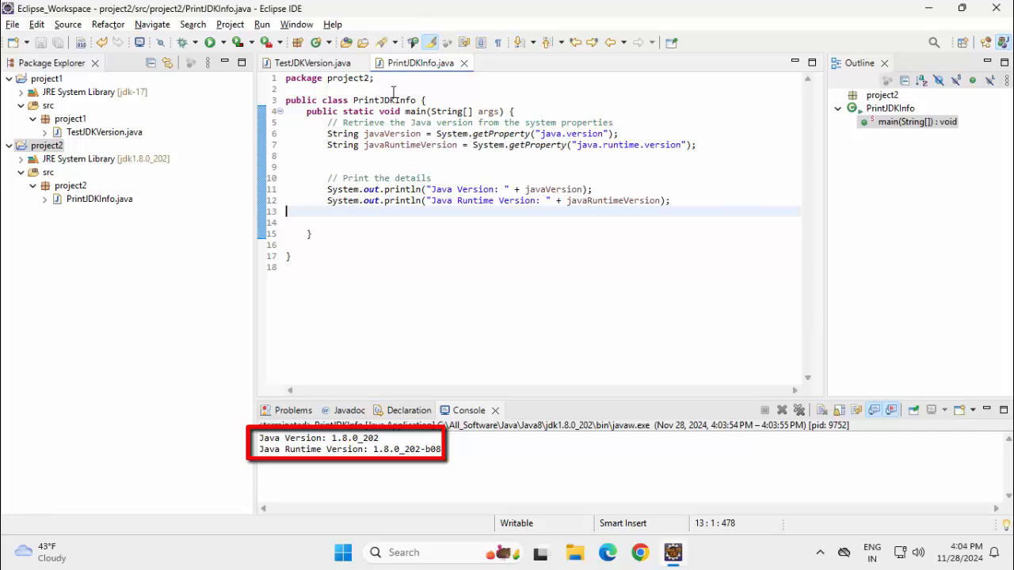
{"action": "mouse_move", "coordinate": [384, 100]}
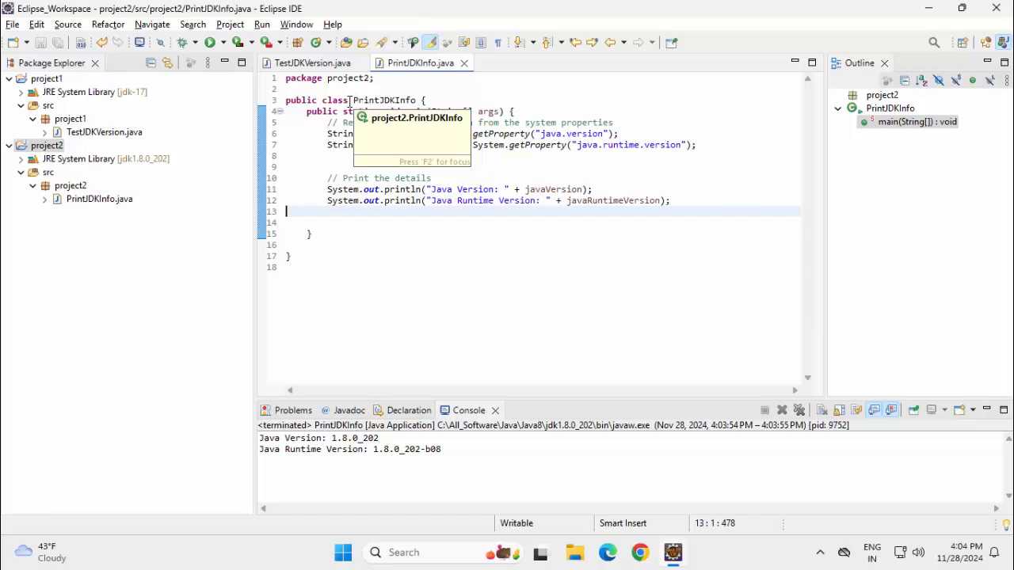
Step: Check jdk-17 in Installed JREs preferences as the workspace default and apply
{"action": "left_click", "coordinate": [296, 24]}
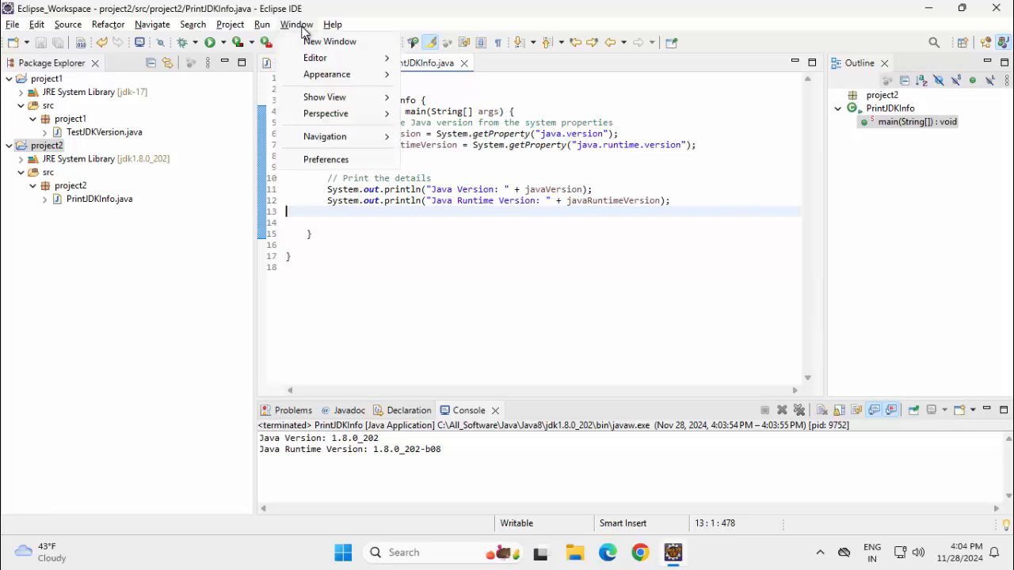
{"action": "left_click", "coordinate": [326, 159]}
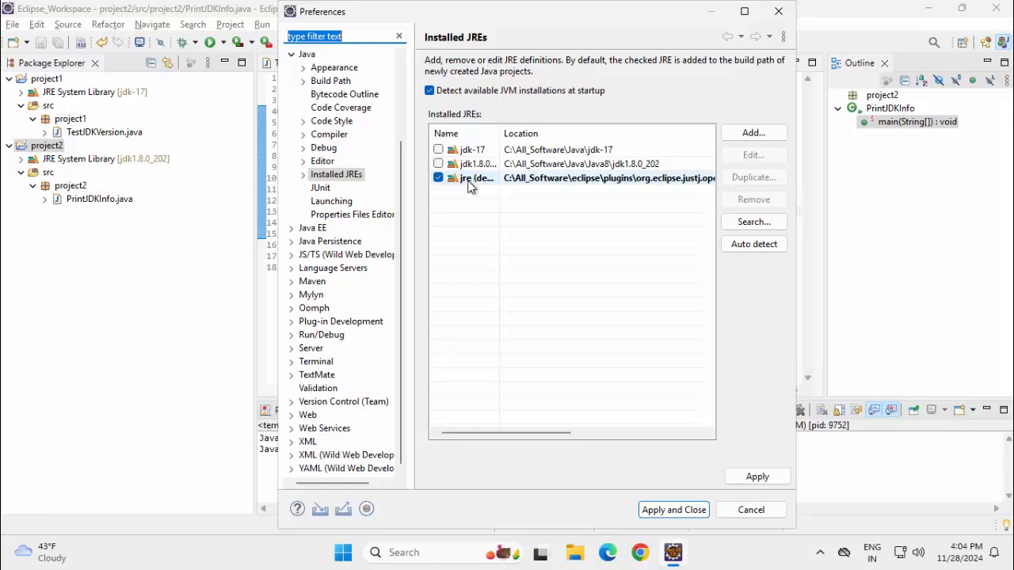
{"action": "left_click", "coordinate": [438, 150]}
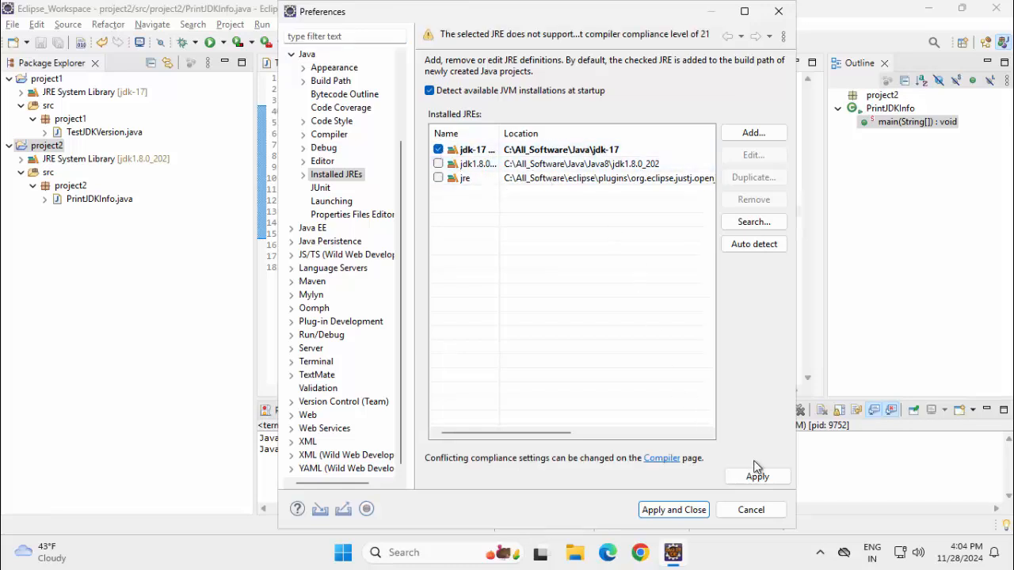
{"action": "mouse_move", "coordinate": [673, 509]}
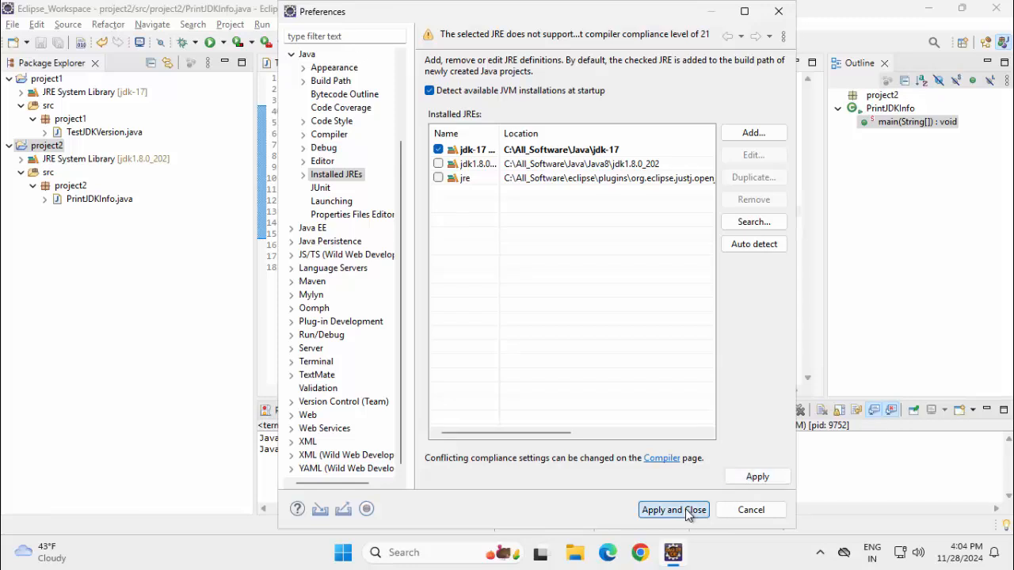
{"action": "left_click", "coordinate": [672, 509]}
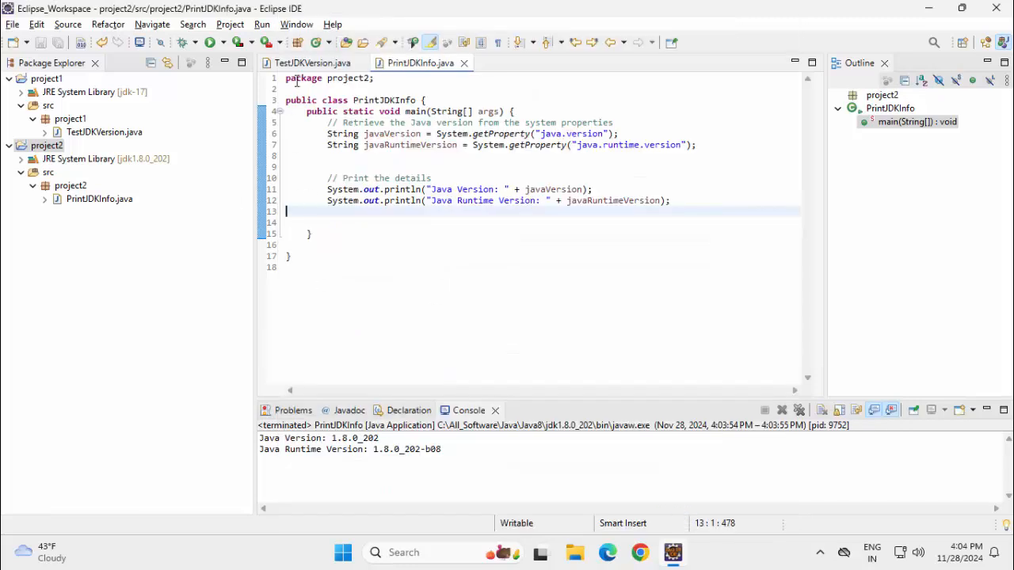